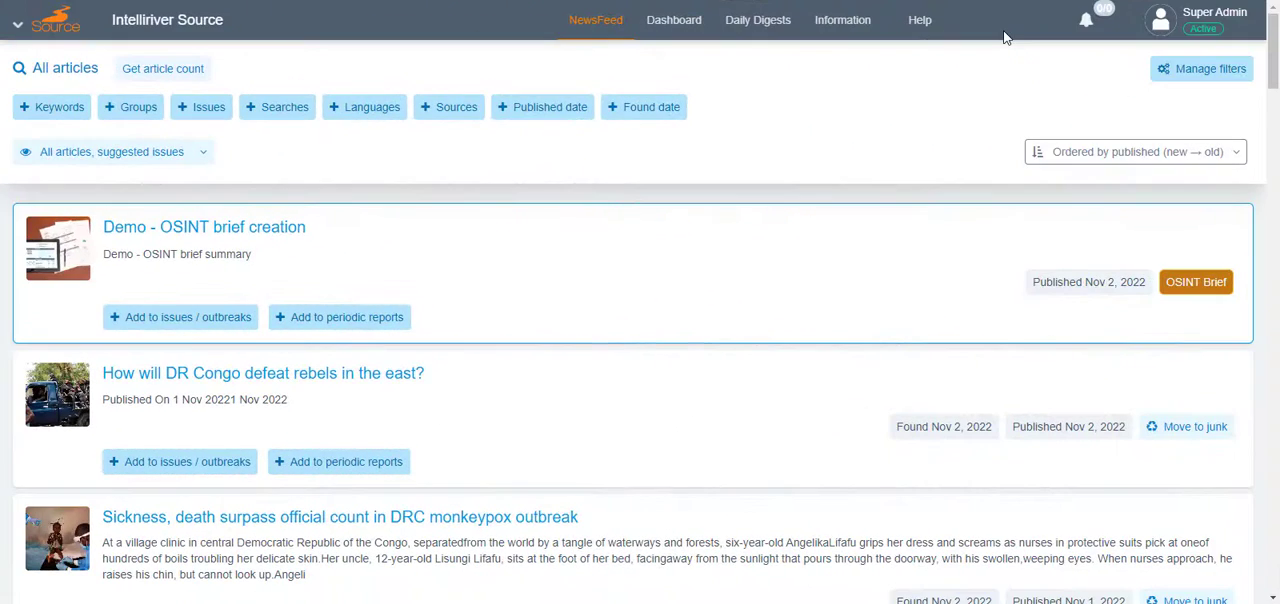
Step: Choose Add new periodic report from the Information menu
left_click(842, 19)
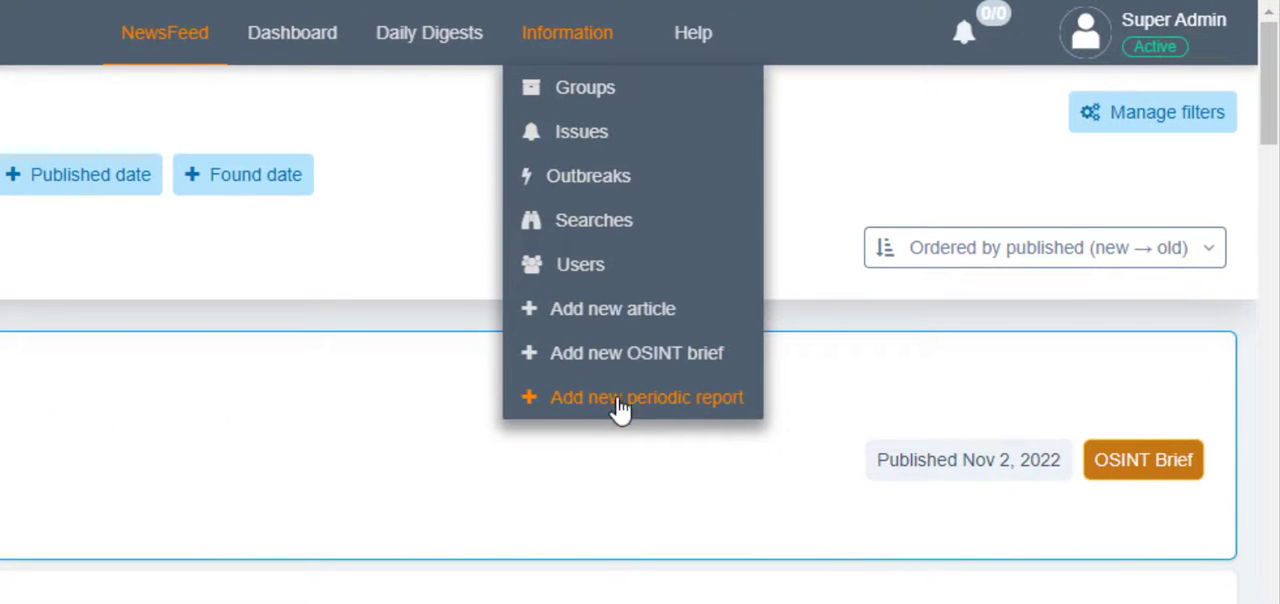
left_click(646, 397)
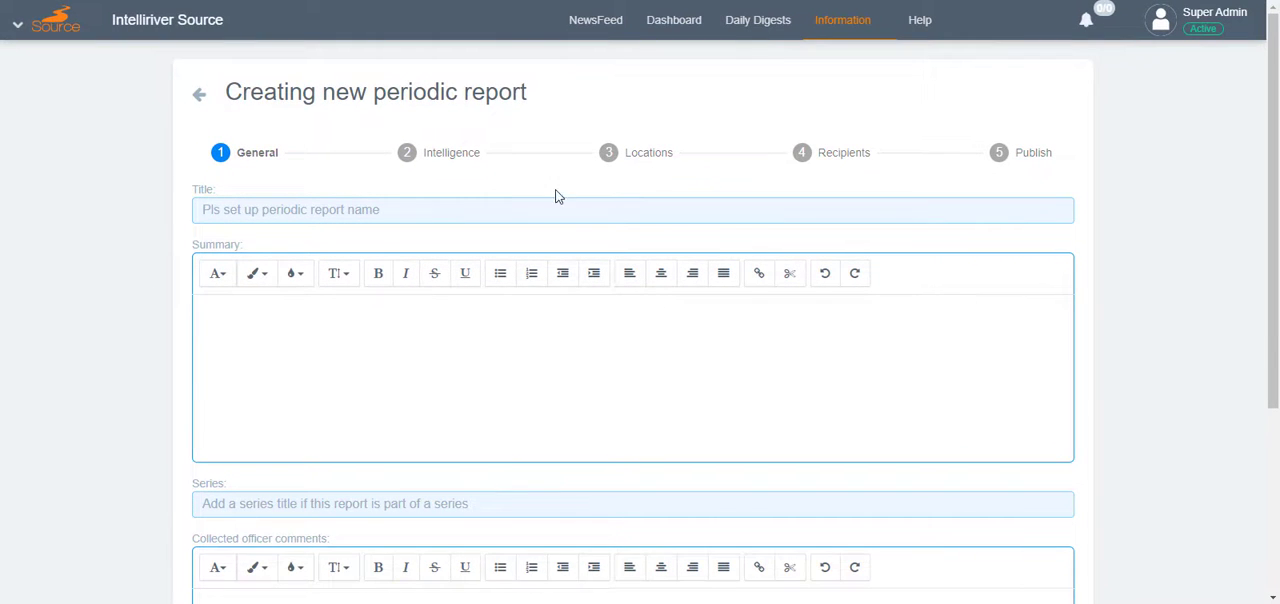
Step: Enter title 'Demo - Periodic report creation' and summary 'Demo - Periodic summary'
type("D")
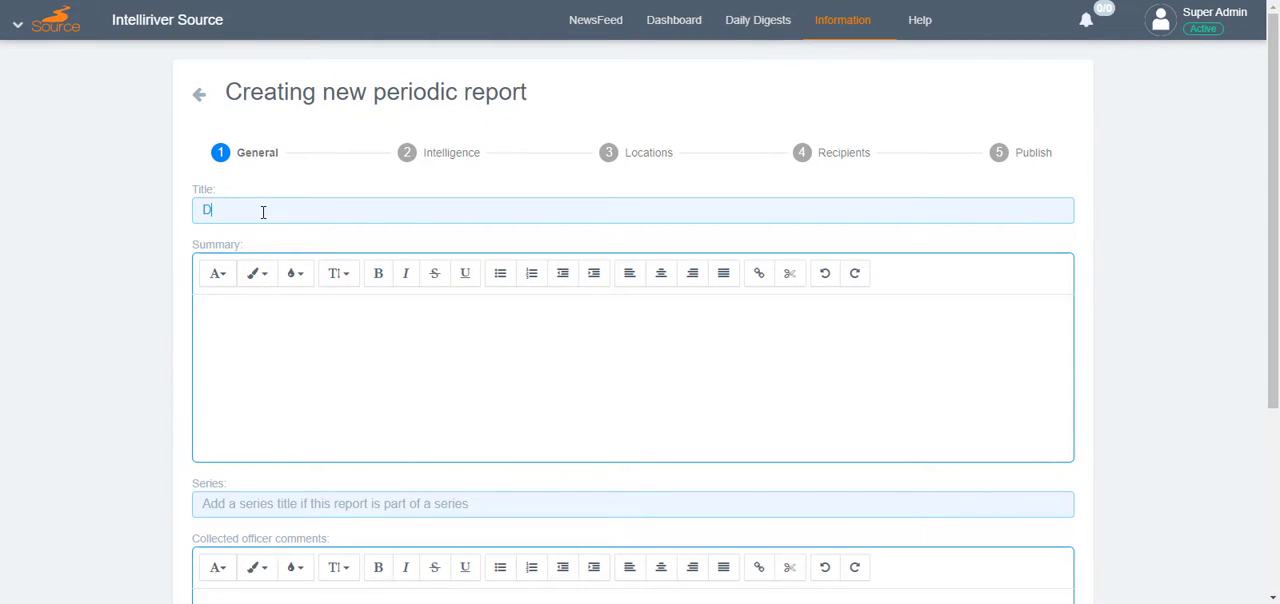
type("emo -")
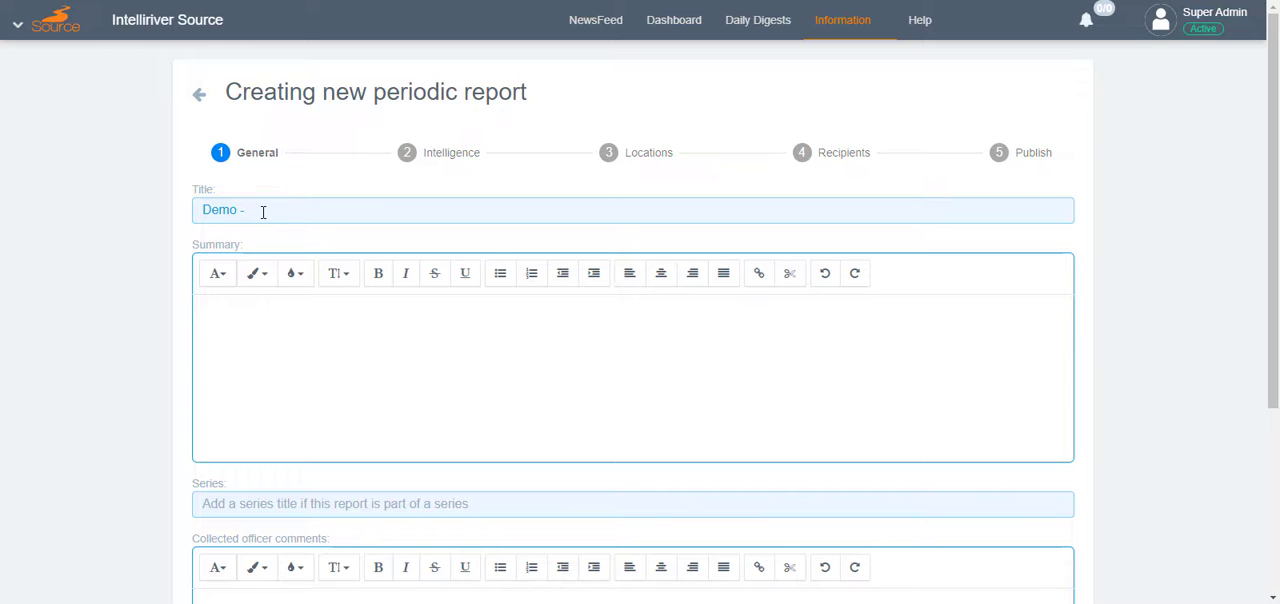
type("Periodic")
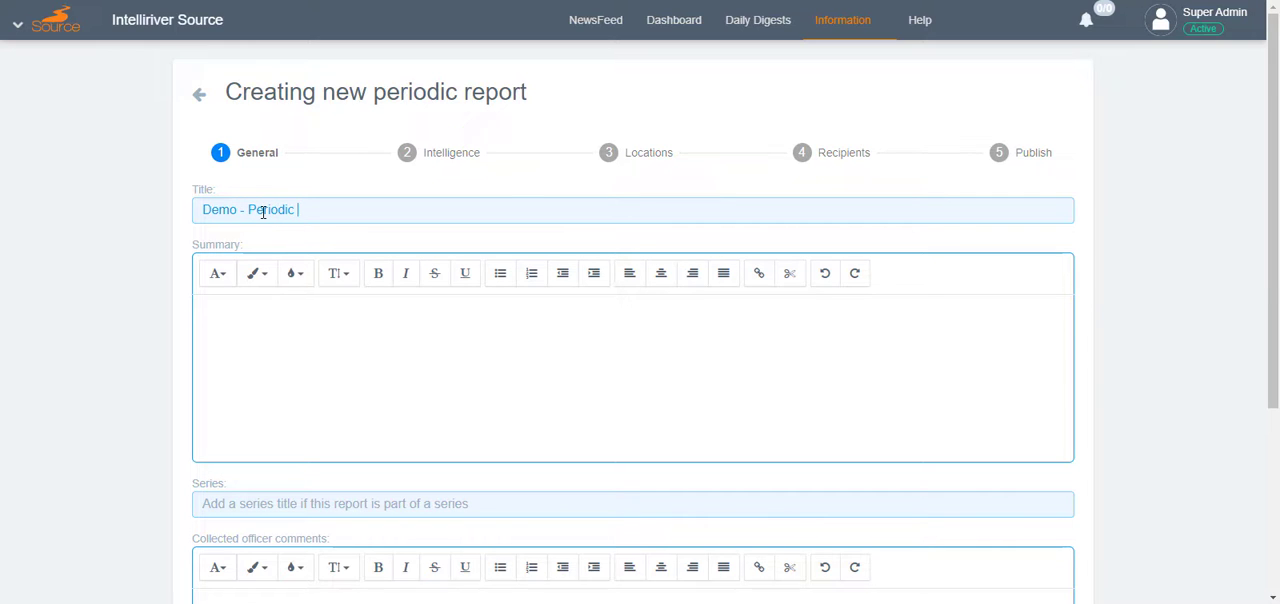
type("report")
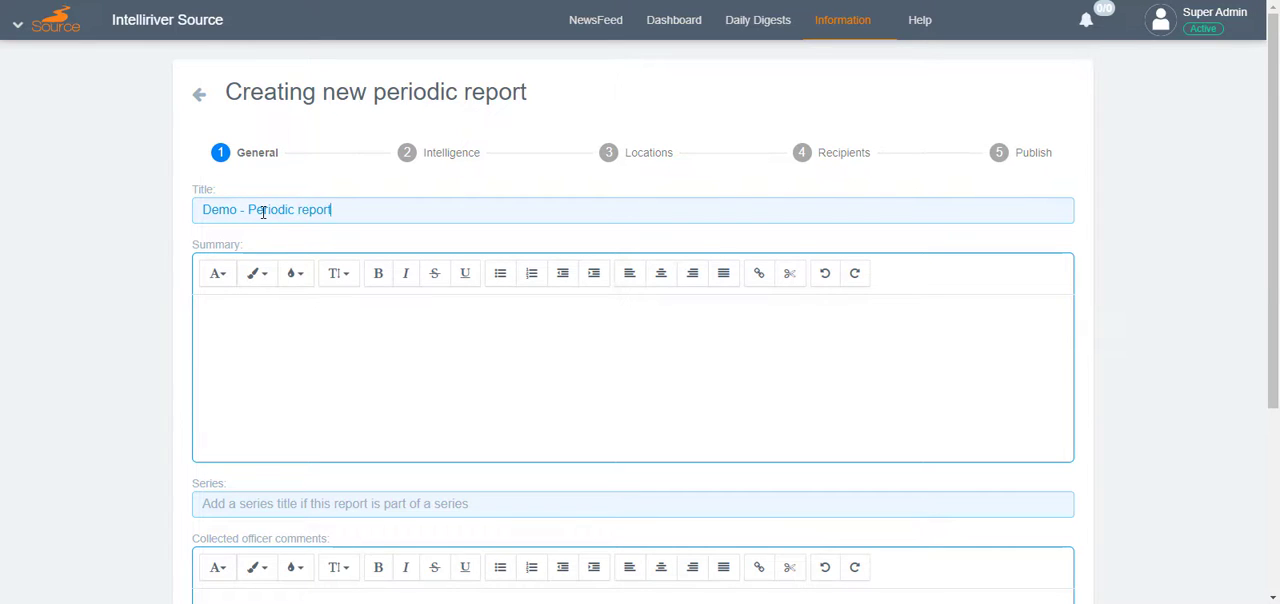
type("creation")
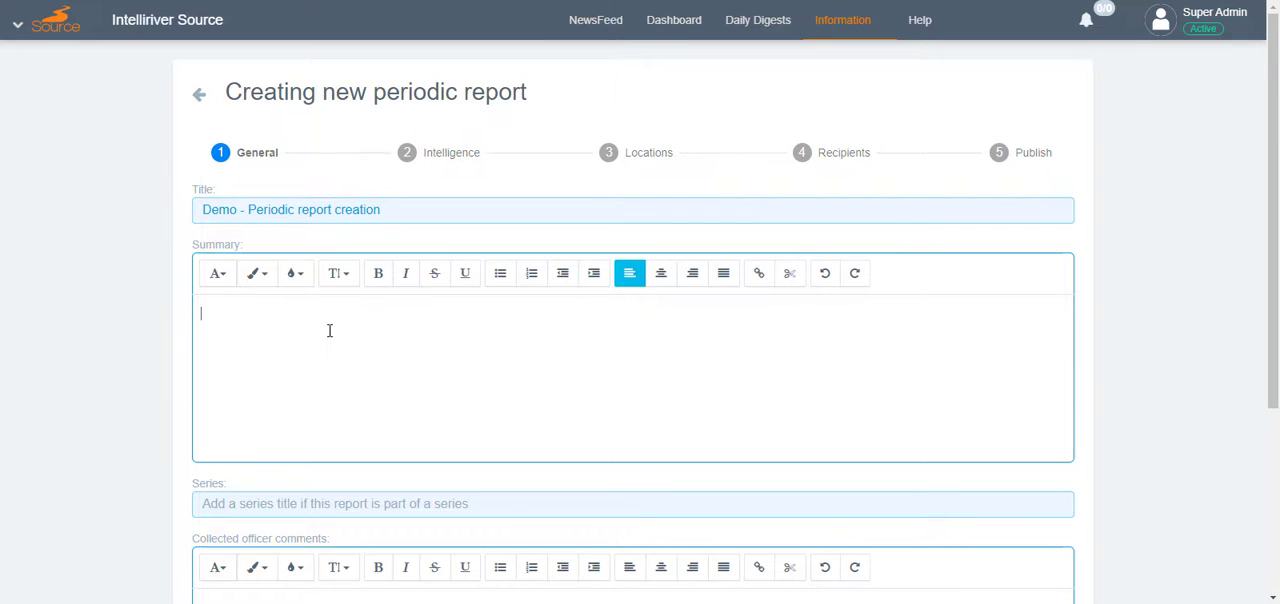
type("Demo -")
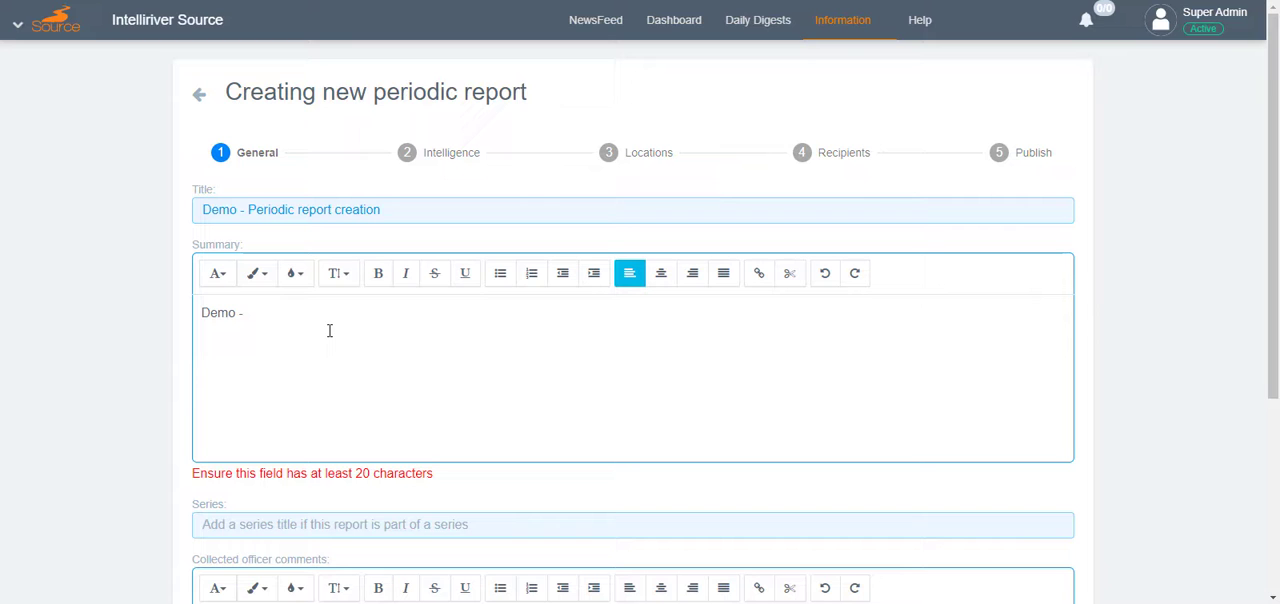
type("Periodic s")
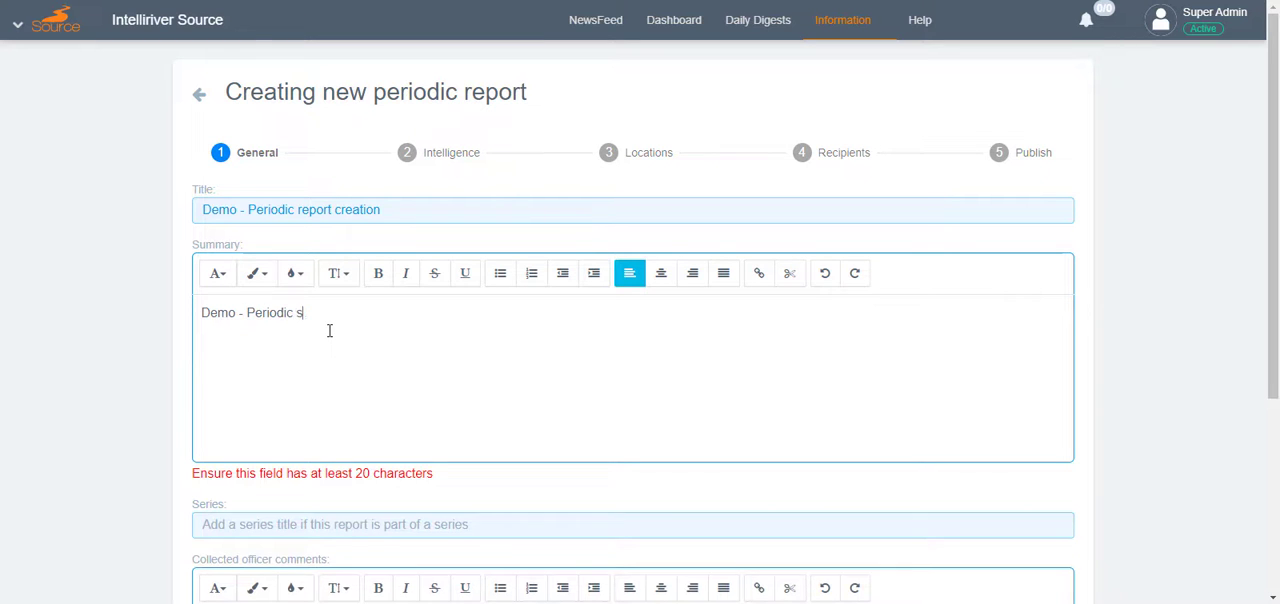
type("ummary")
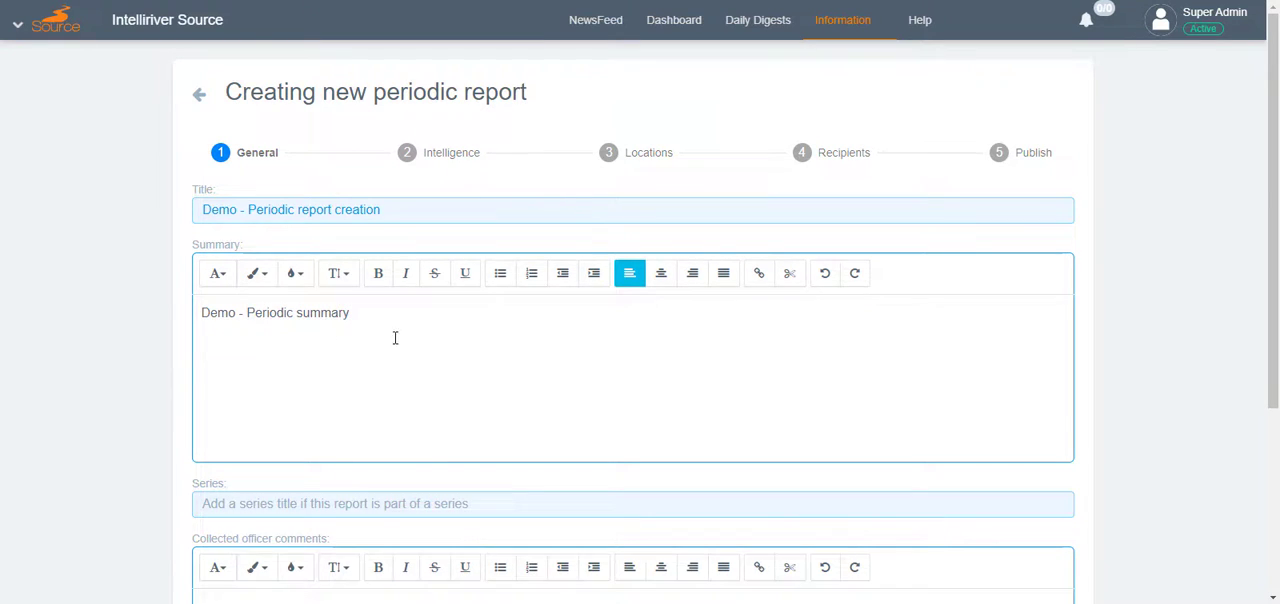
Step: Fill series 'Demo - Periodic Series' and officer comments, then proceed to Intelligence
scroll("down", 3)
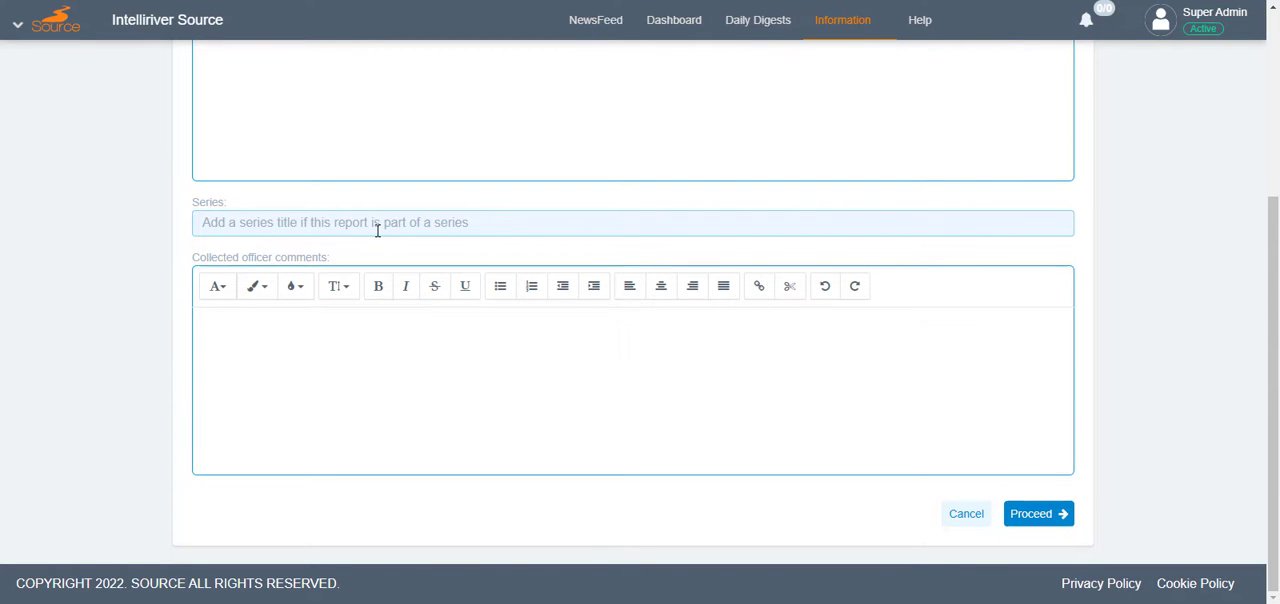
type("Demo - Perio")
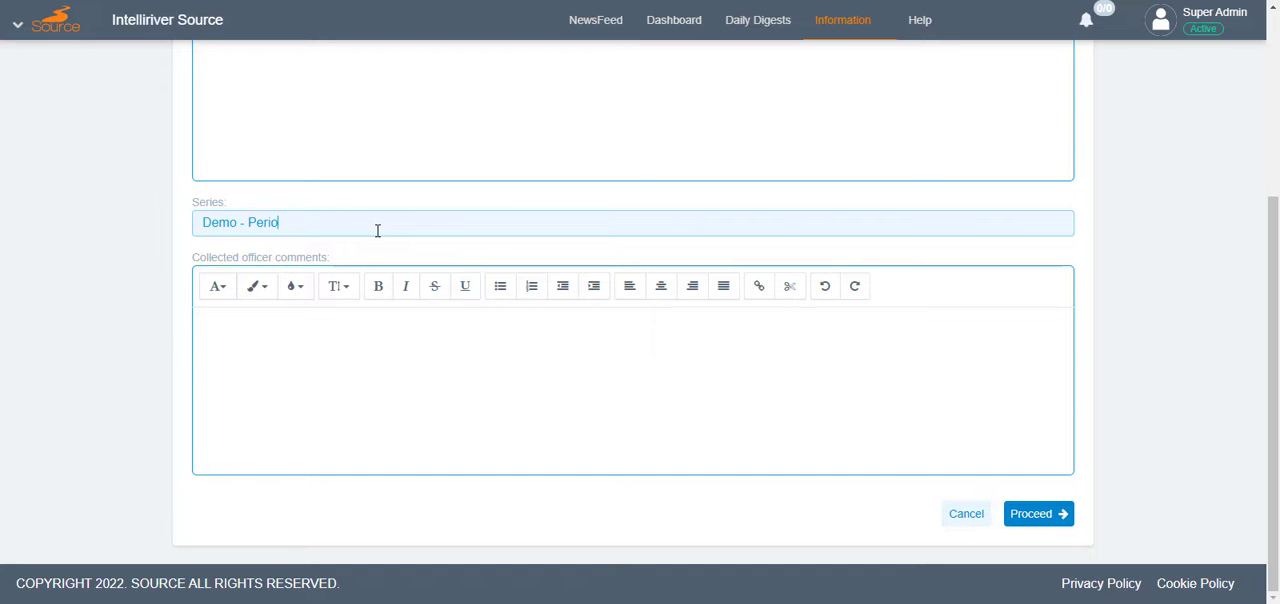
type("dic Series")
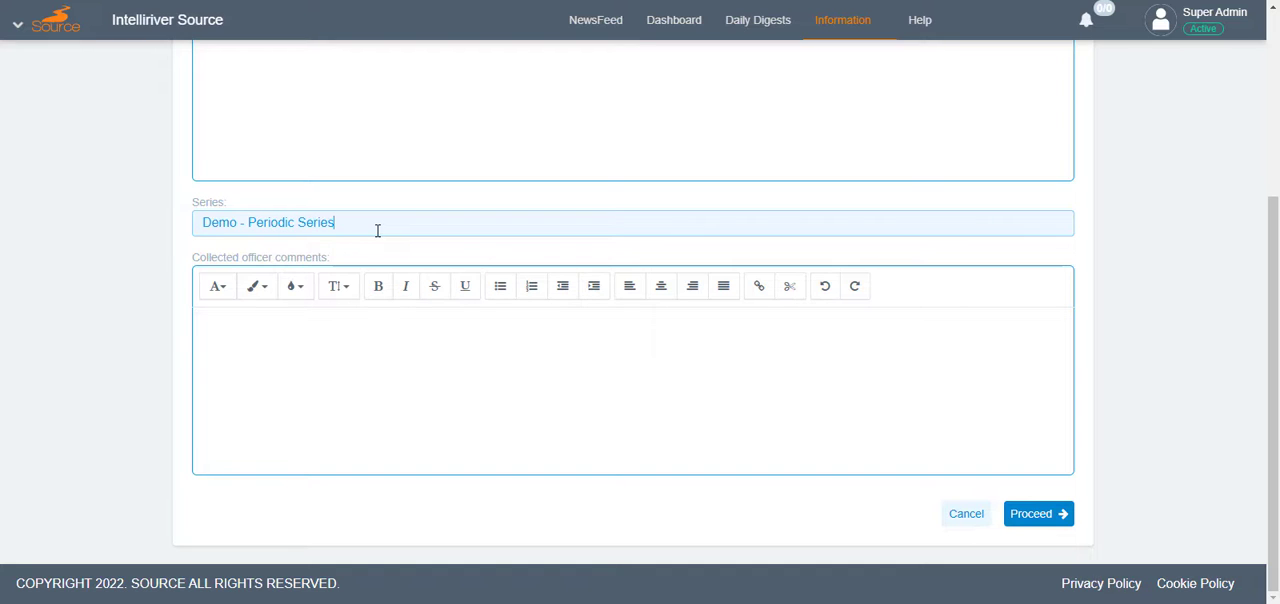
type("Demo - Collected offi")
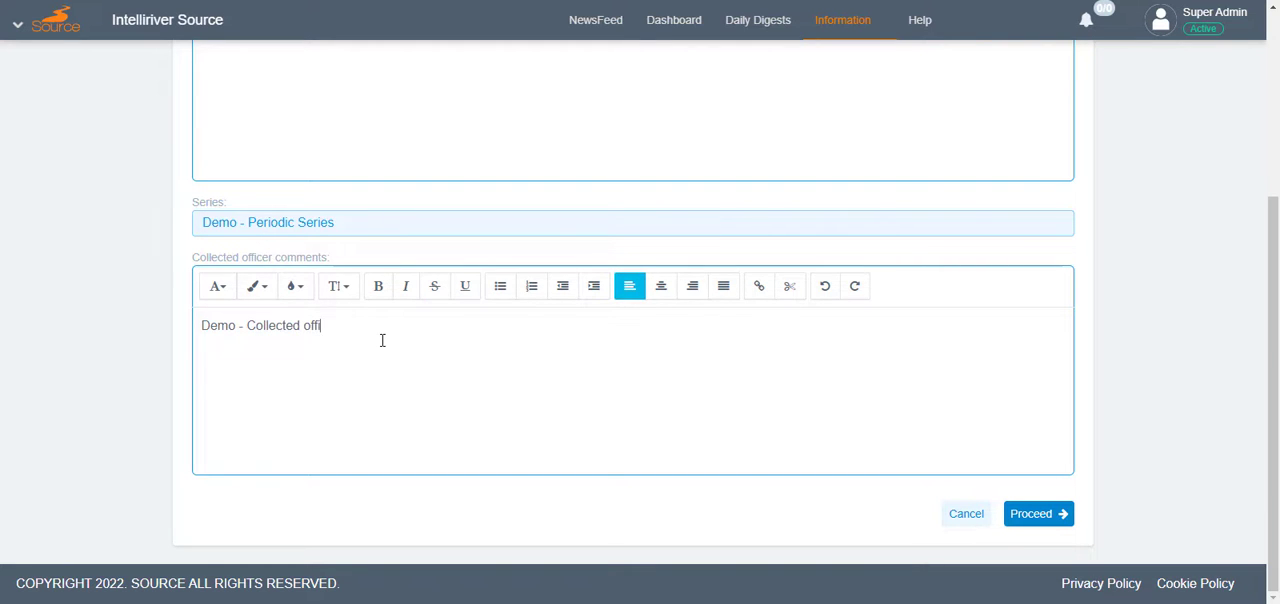
type("cer")
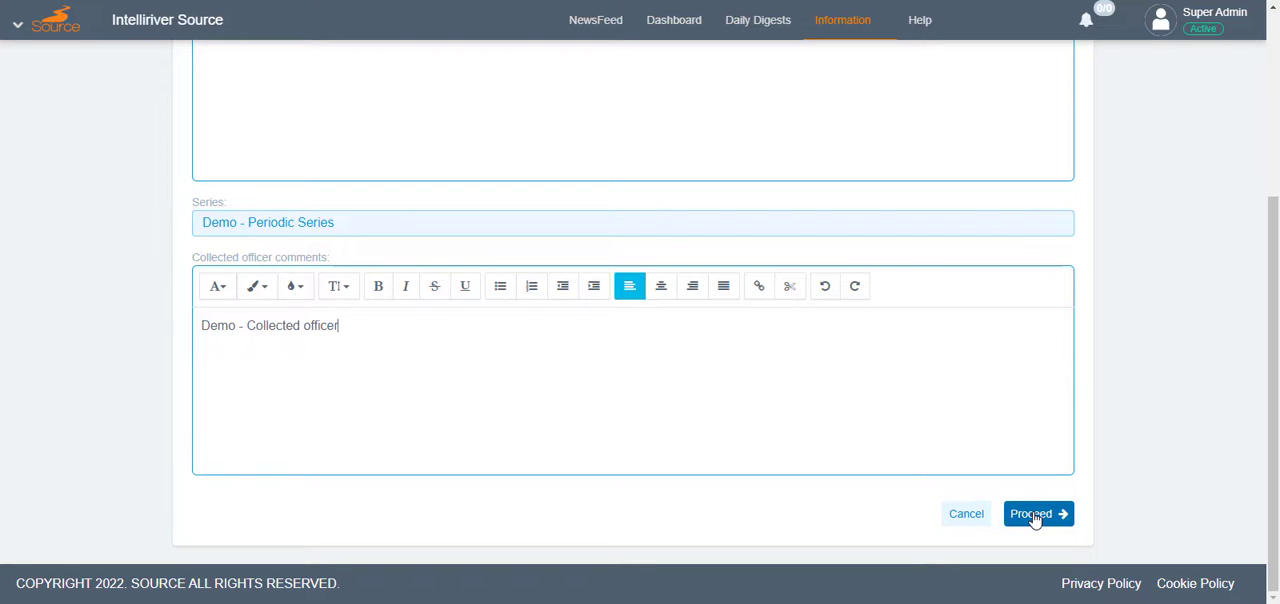
left_click(1037, 513)
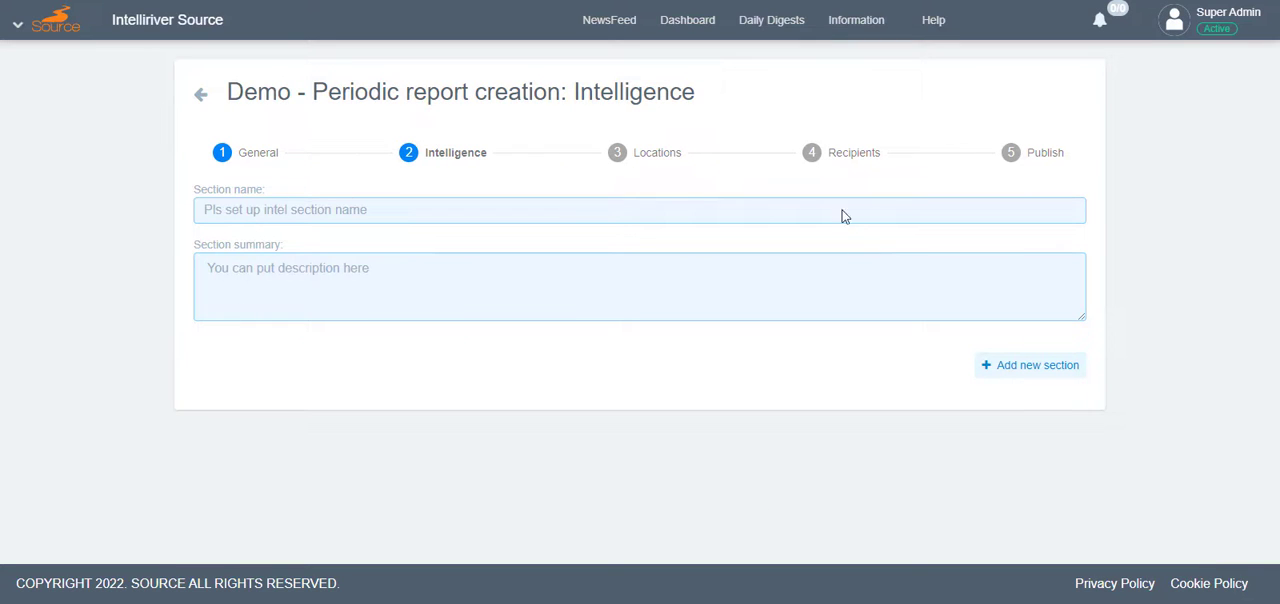
Step: Enter section 'Demo - Section name' with summary 'Demo - Section summary' and add it
left_click(350, 210)
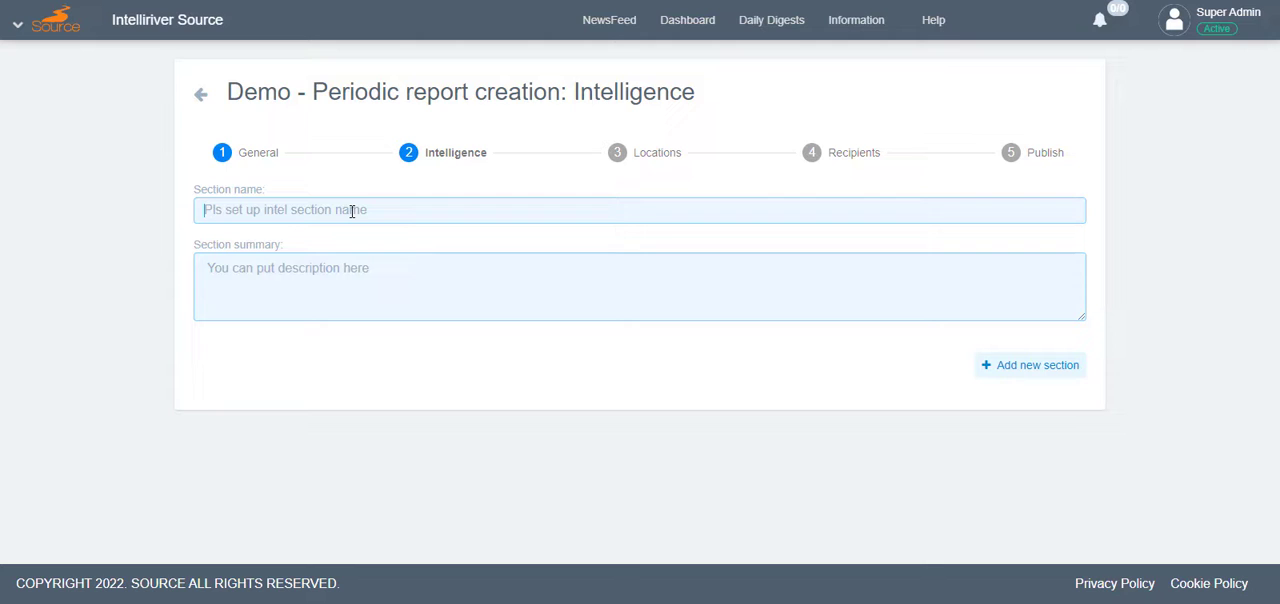
type("Demo - S")
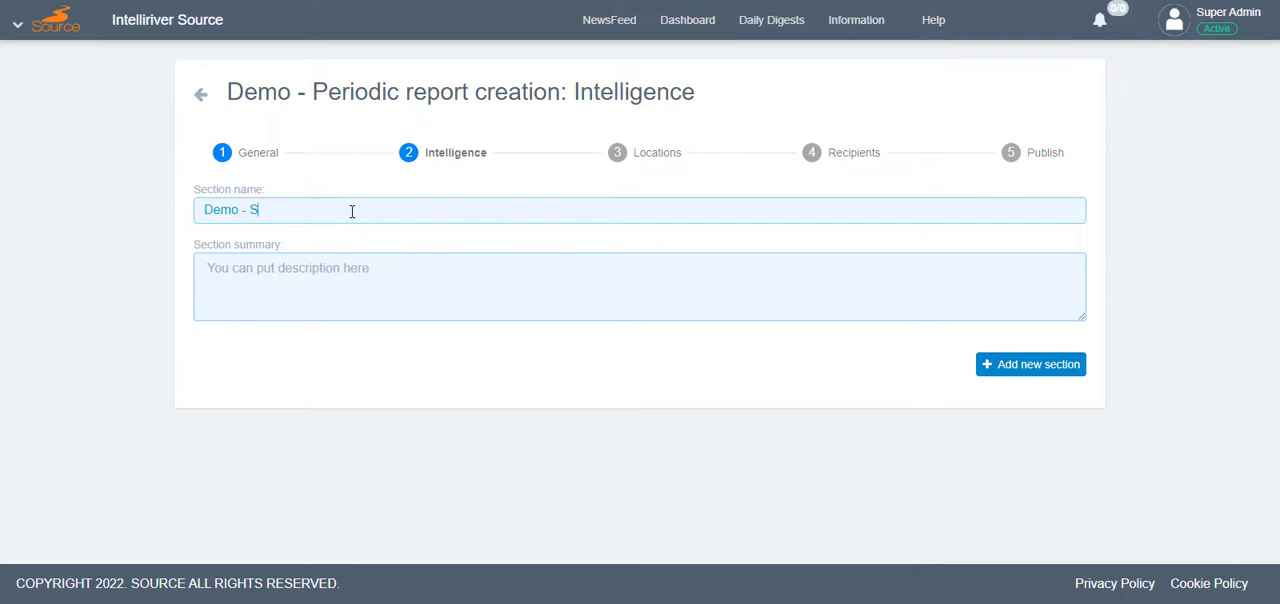
type("ection N")
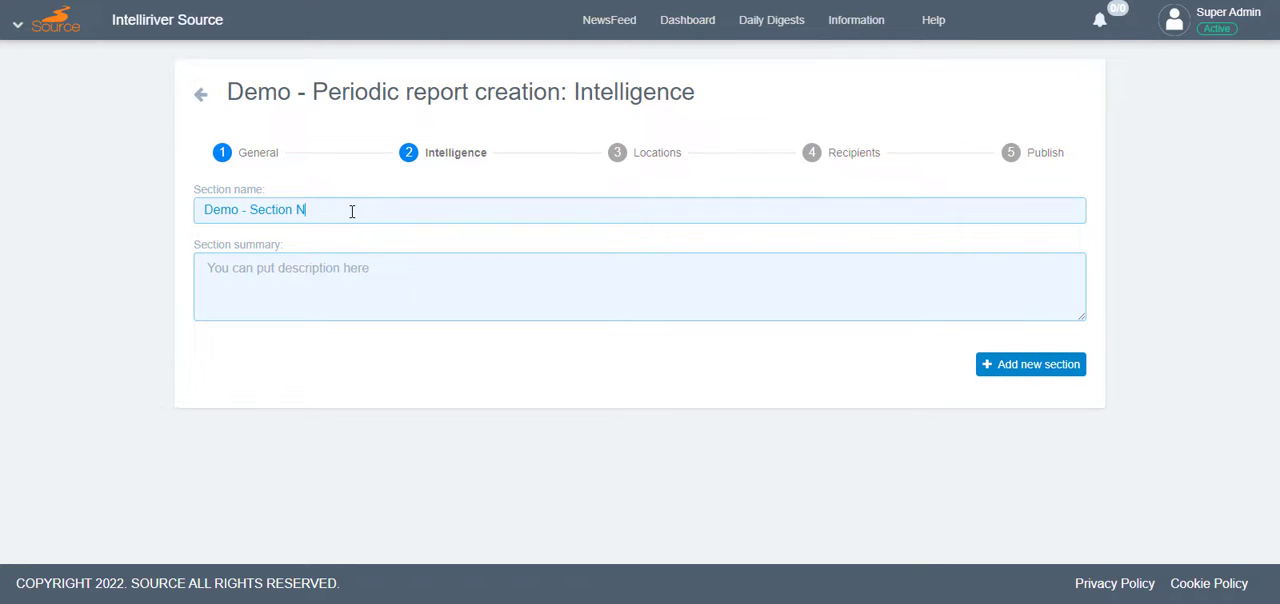
type("ame")
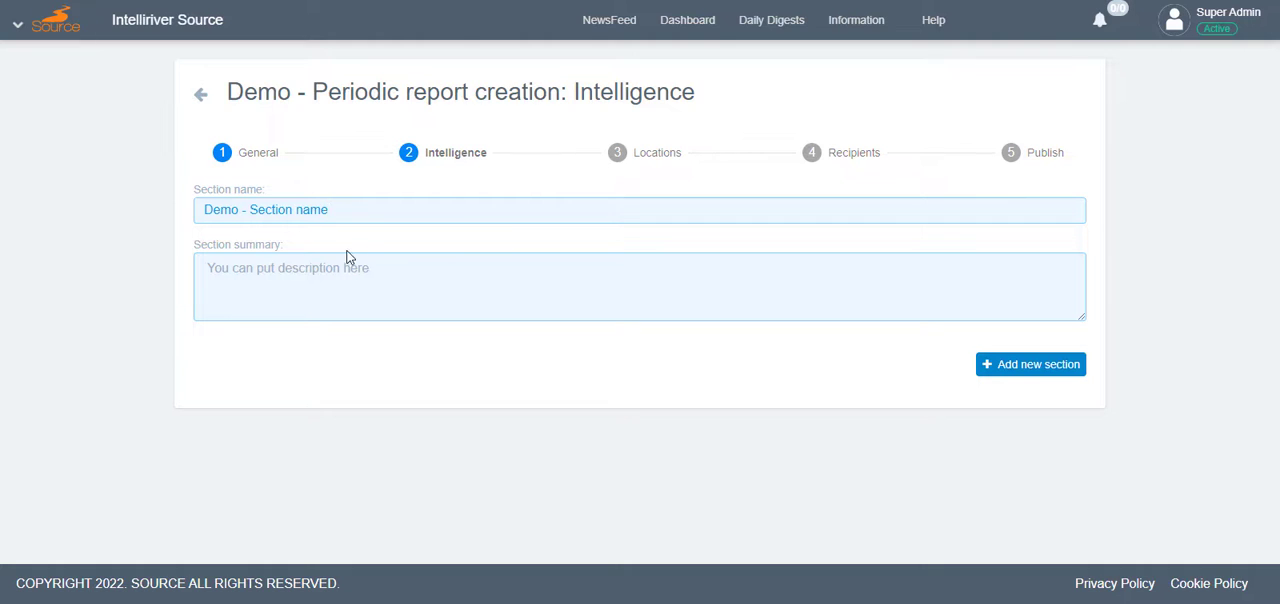
type("Demo")
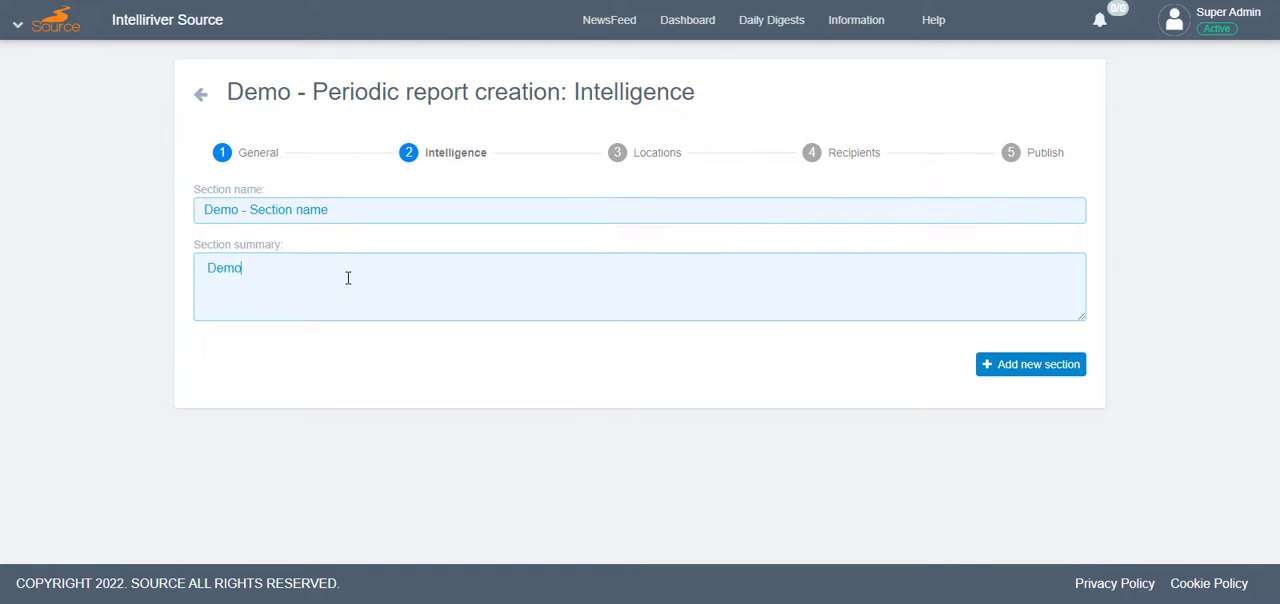
type("- Section")
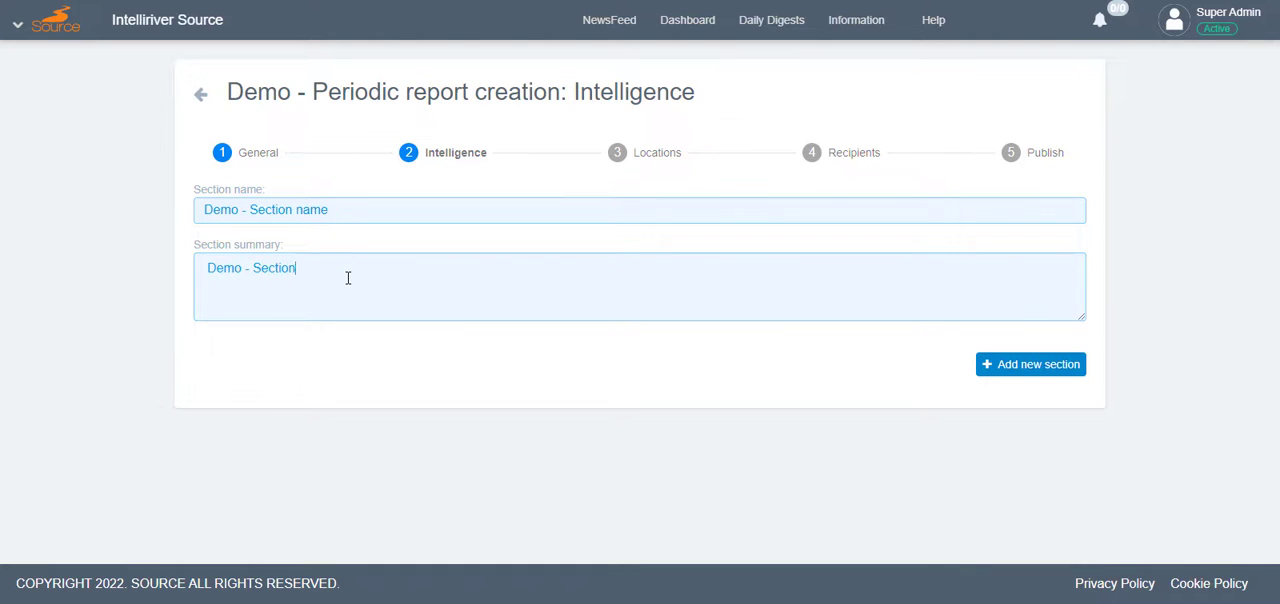
type("summary")
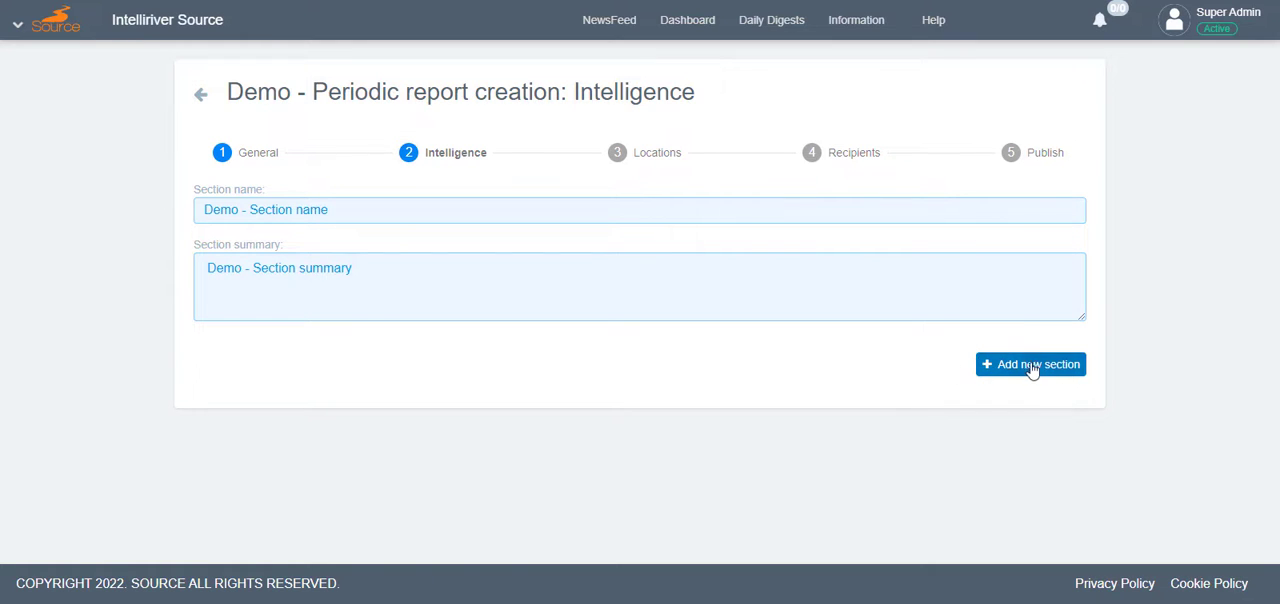
left_click(1030, 364)
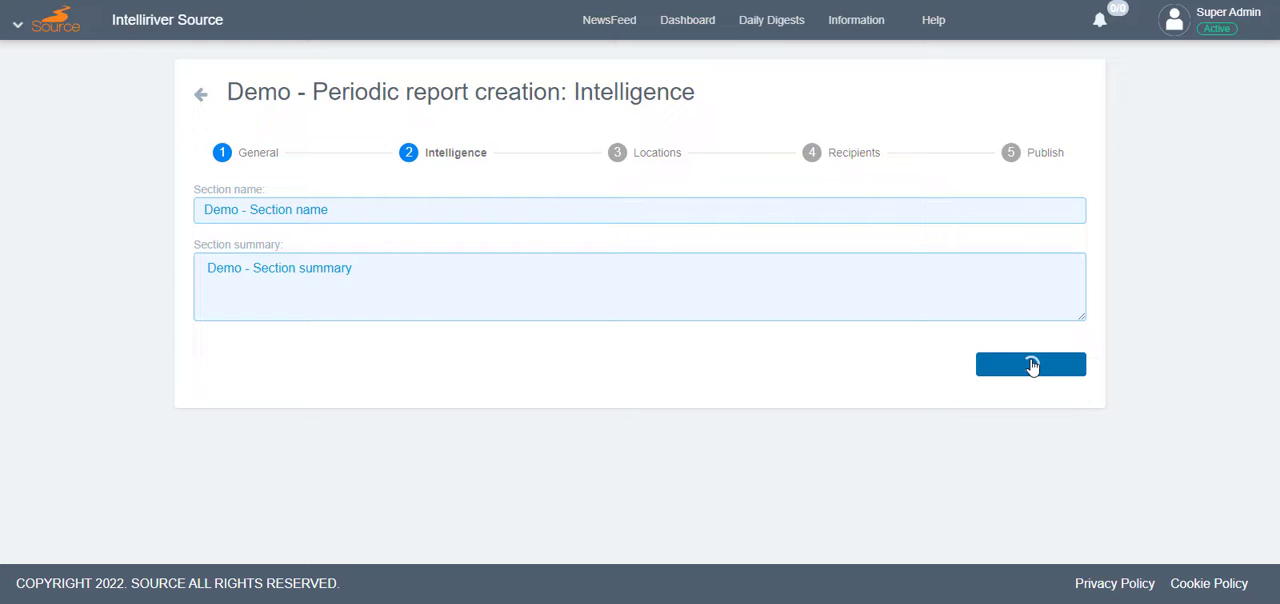
Step: Confirm adding the 'Demo - Section name' section to the Intelligence step
left_click(1030, 364)
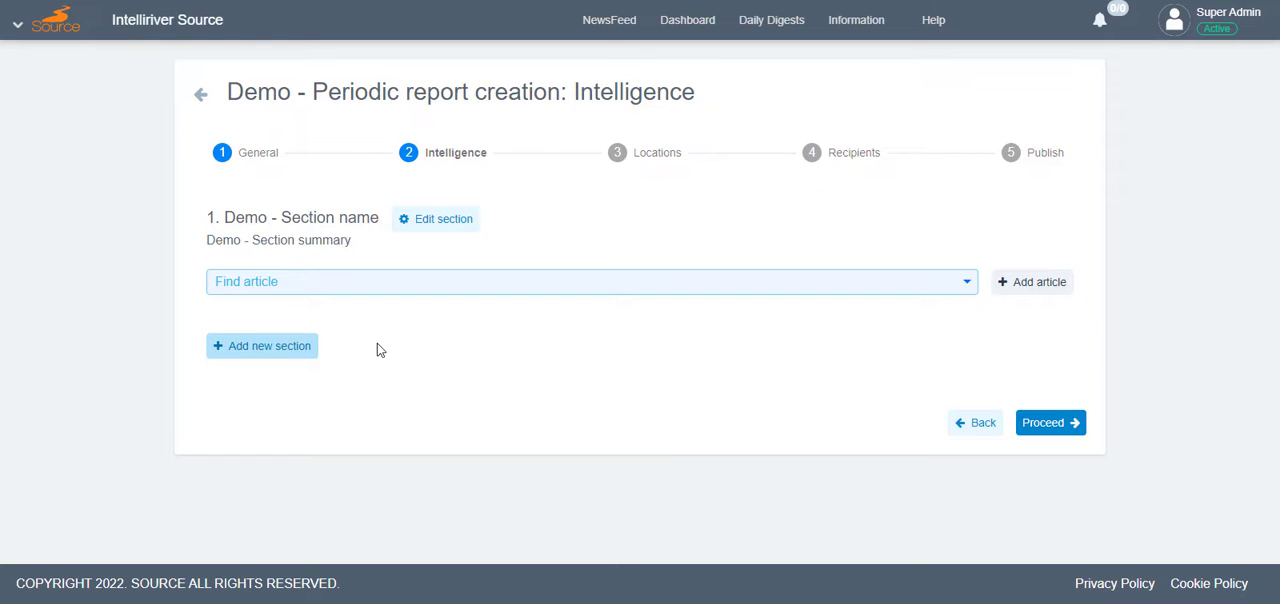
mouse_move(210, 300)
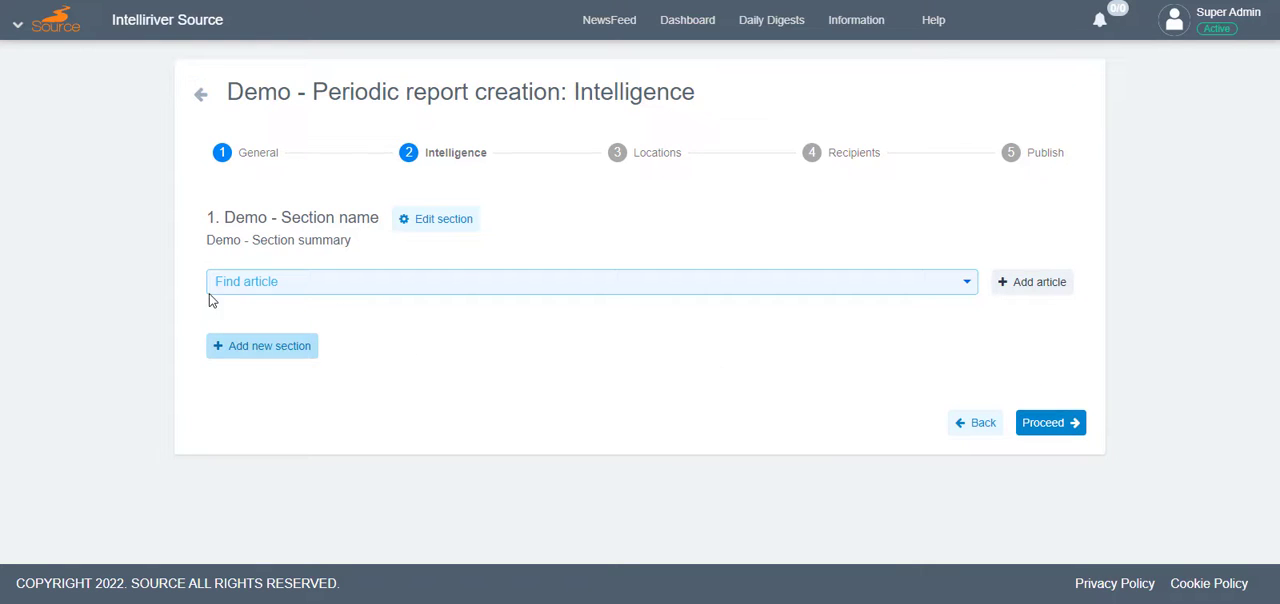
mouse_move(672, 284)
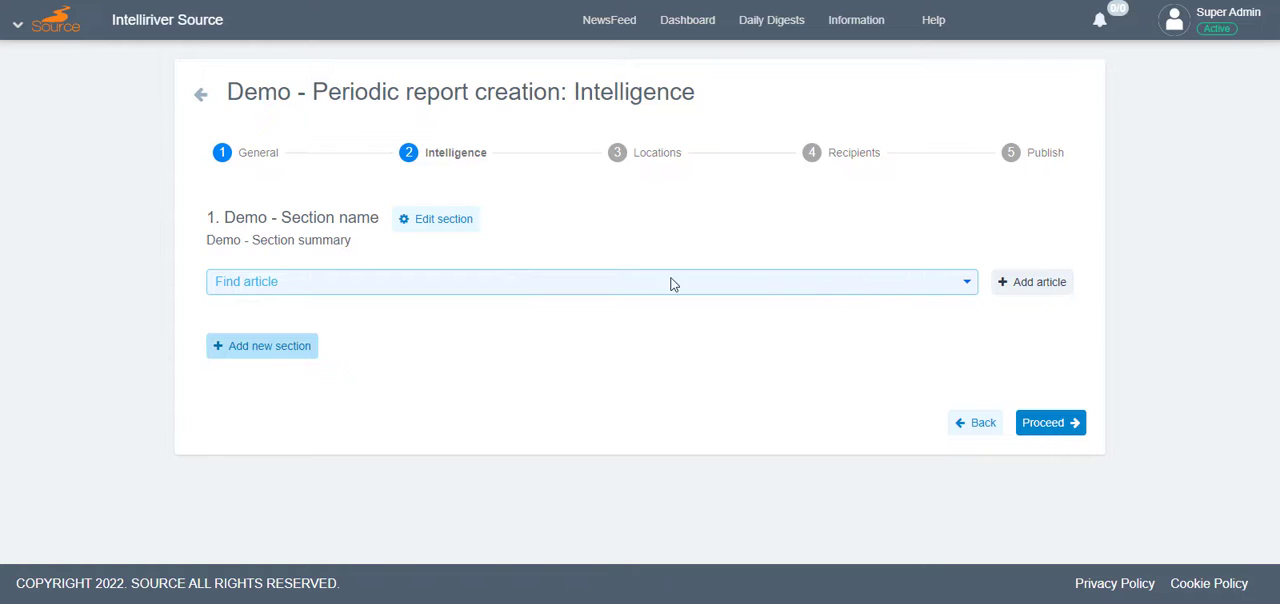
mouse_move(702, 305)
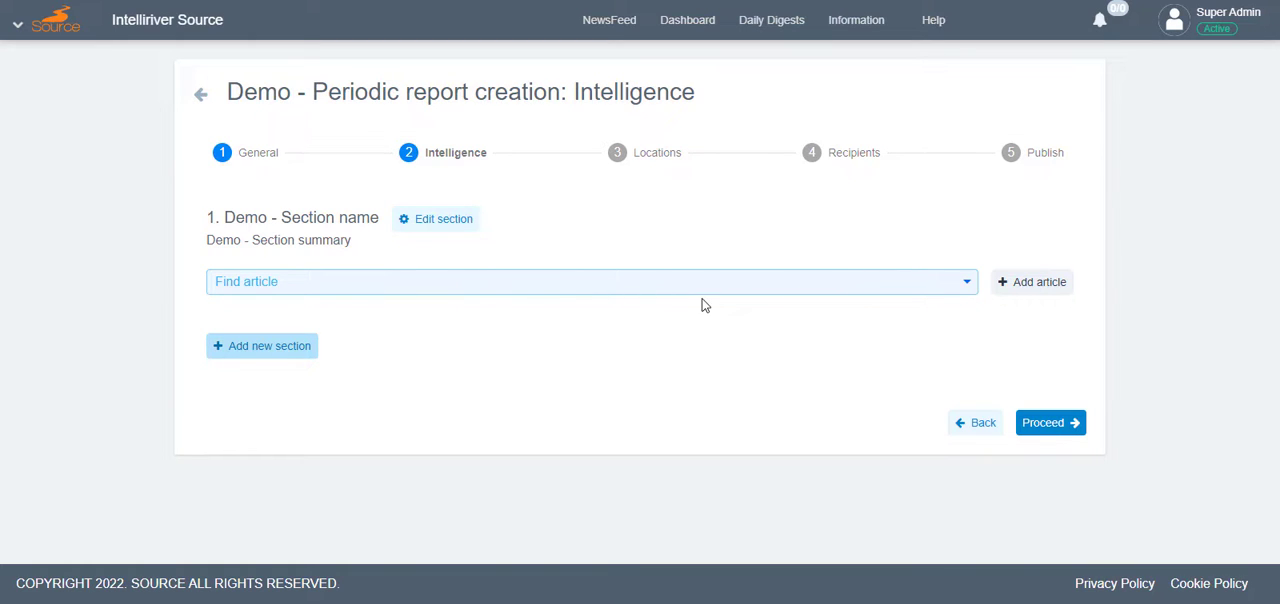
mouse_move(262, 346)
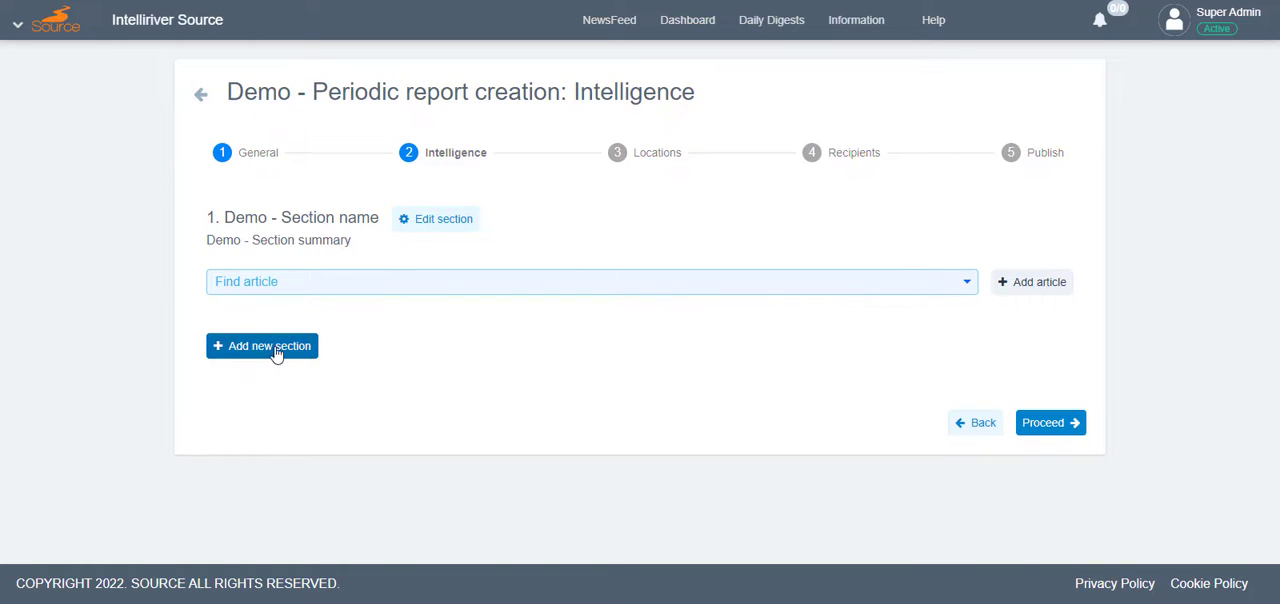
mouse_move(1050, 369)
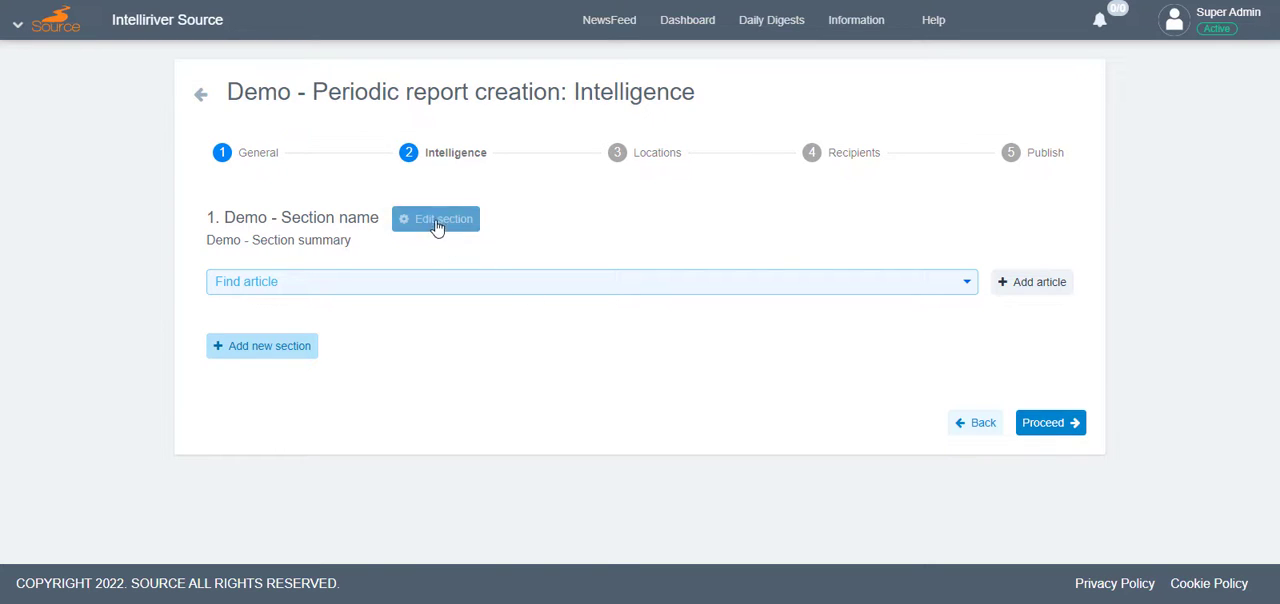
mouse_move(892, 405)
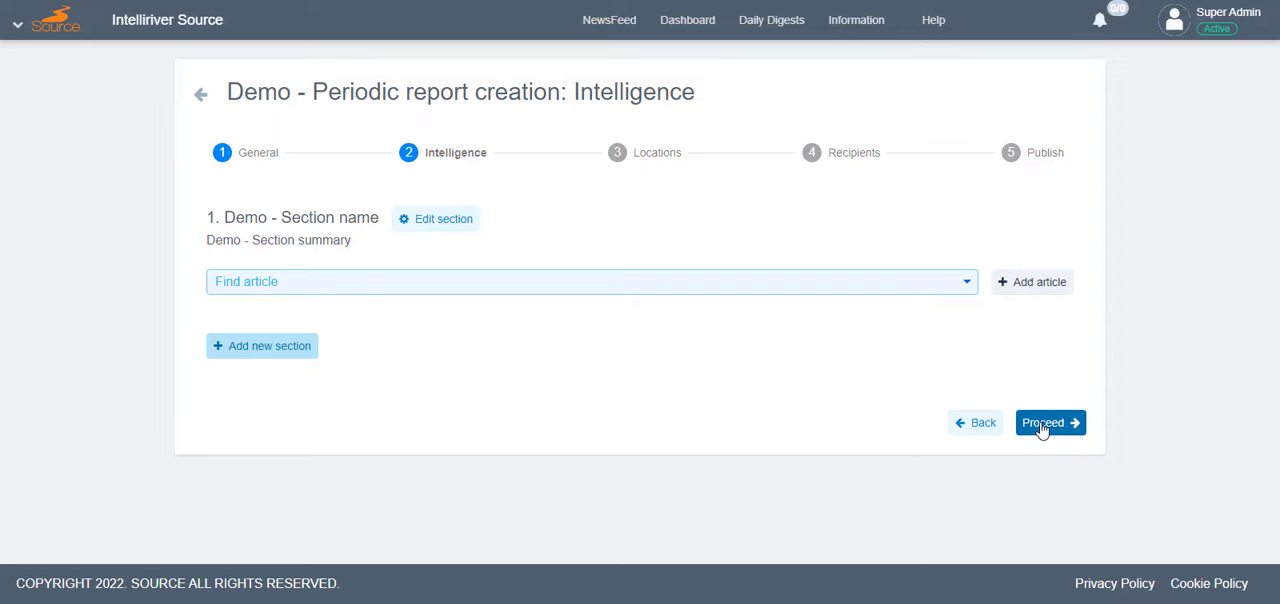
Step: Advance to the Locations step and add Australia found by searching 'Aus'
left_click(1042, 422)
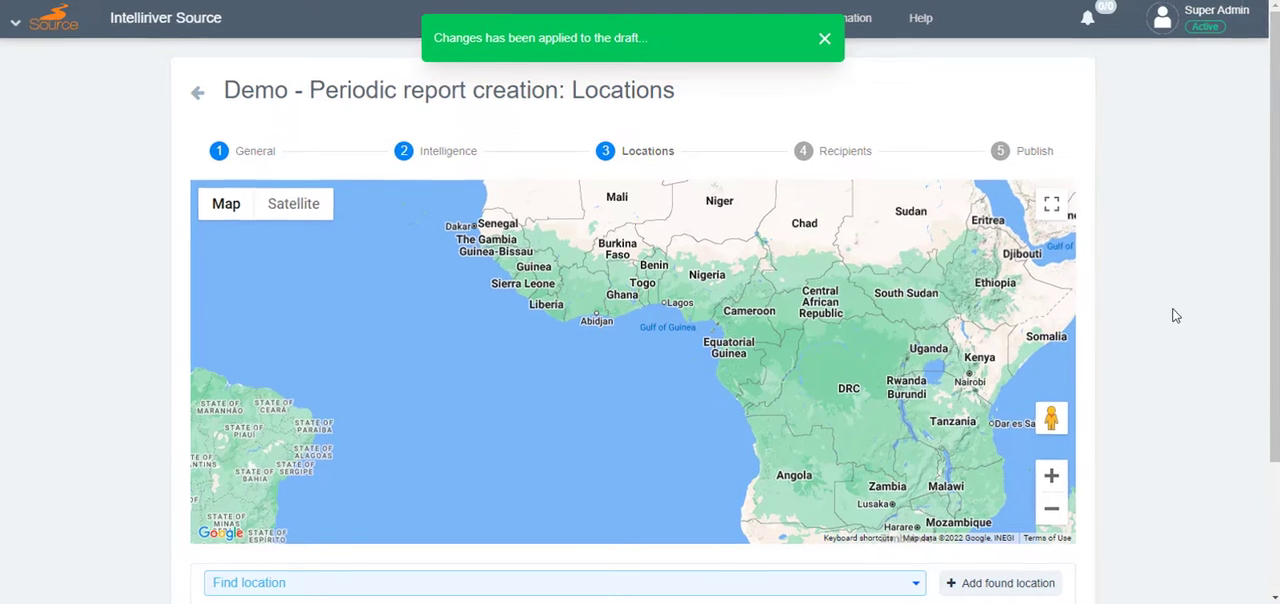
scroll("down", 3)
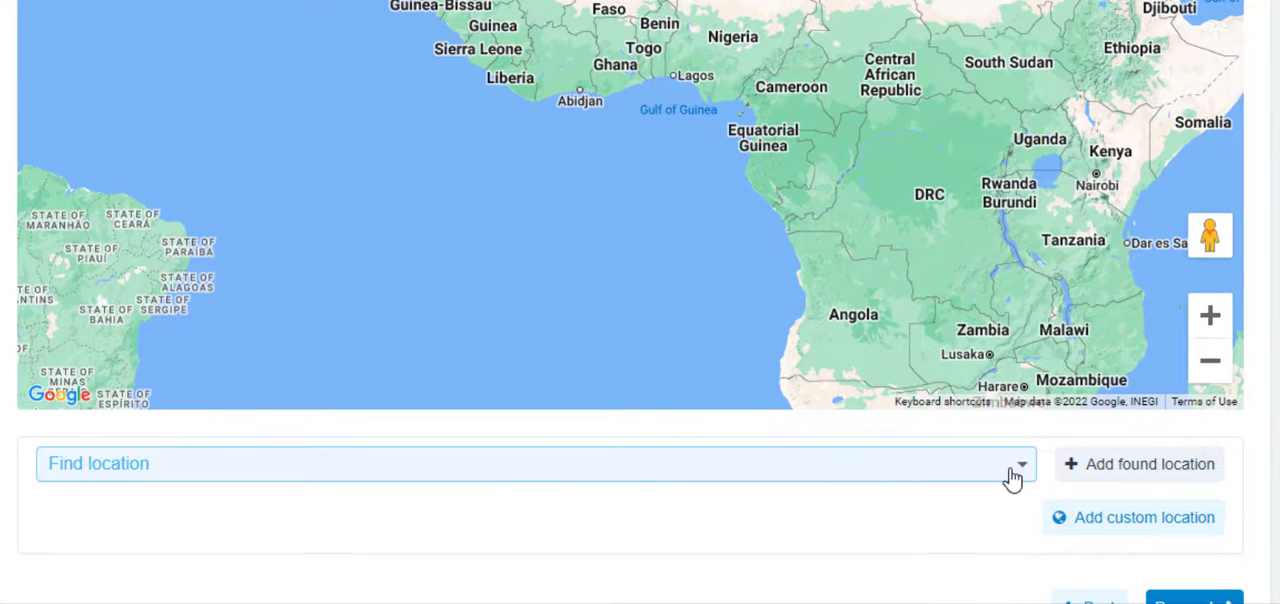
left_click(535, 463)
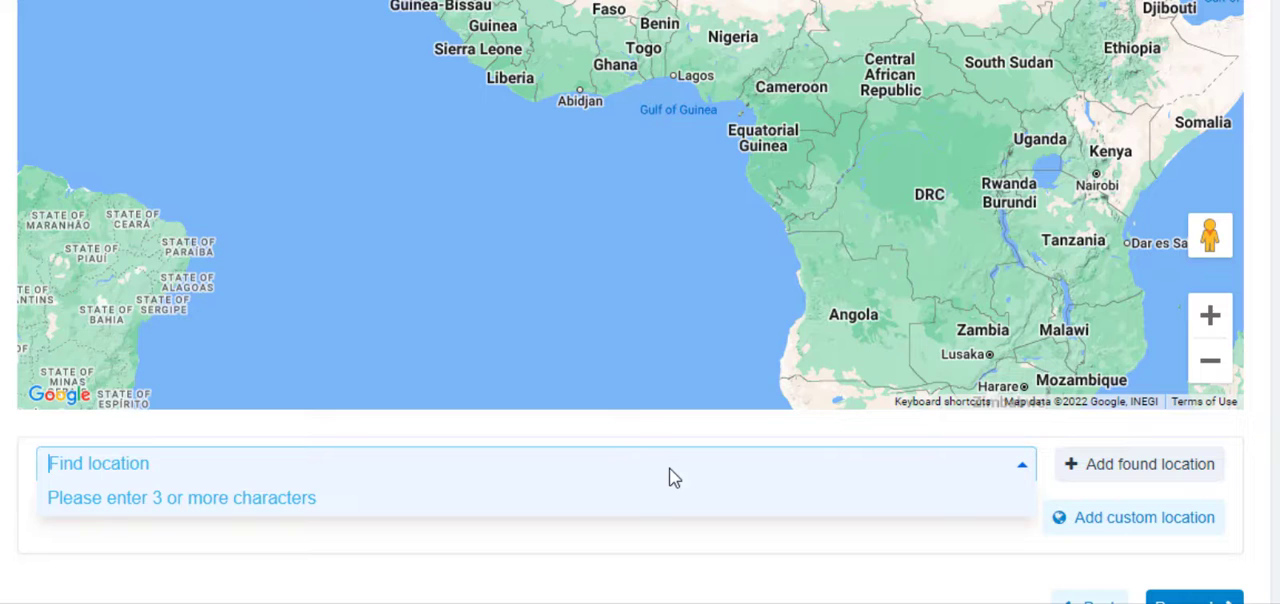
type("Aus")
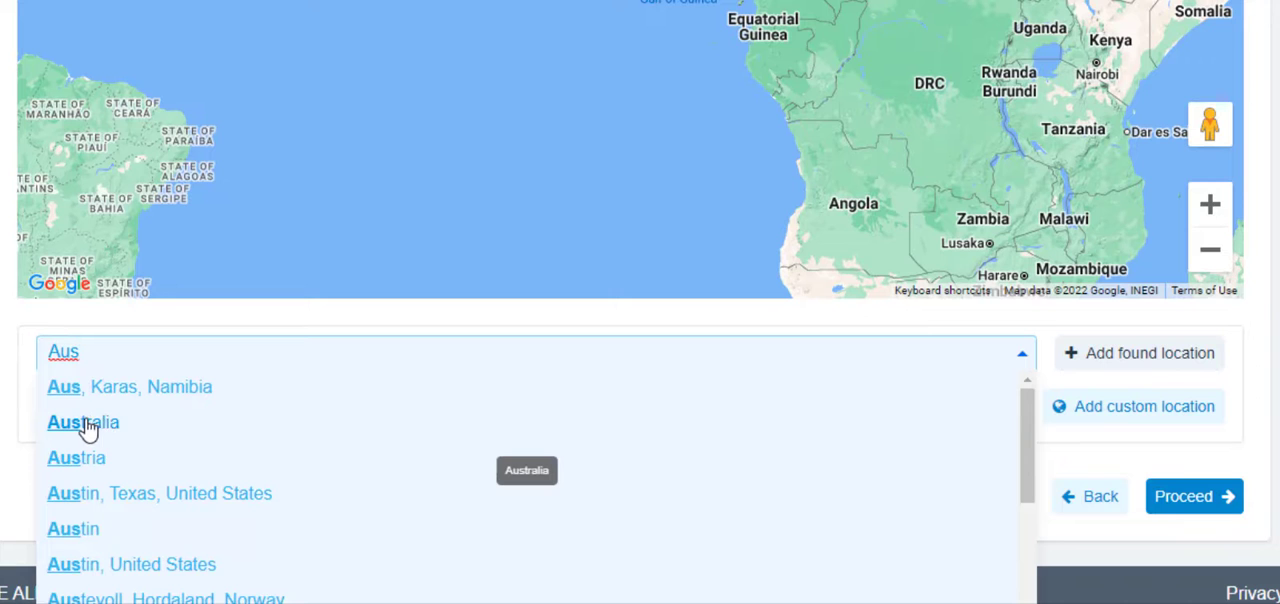
left_click(83, 422)
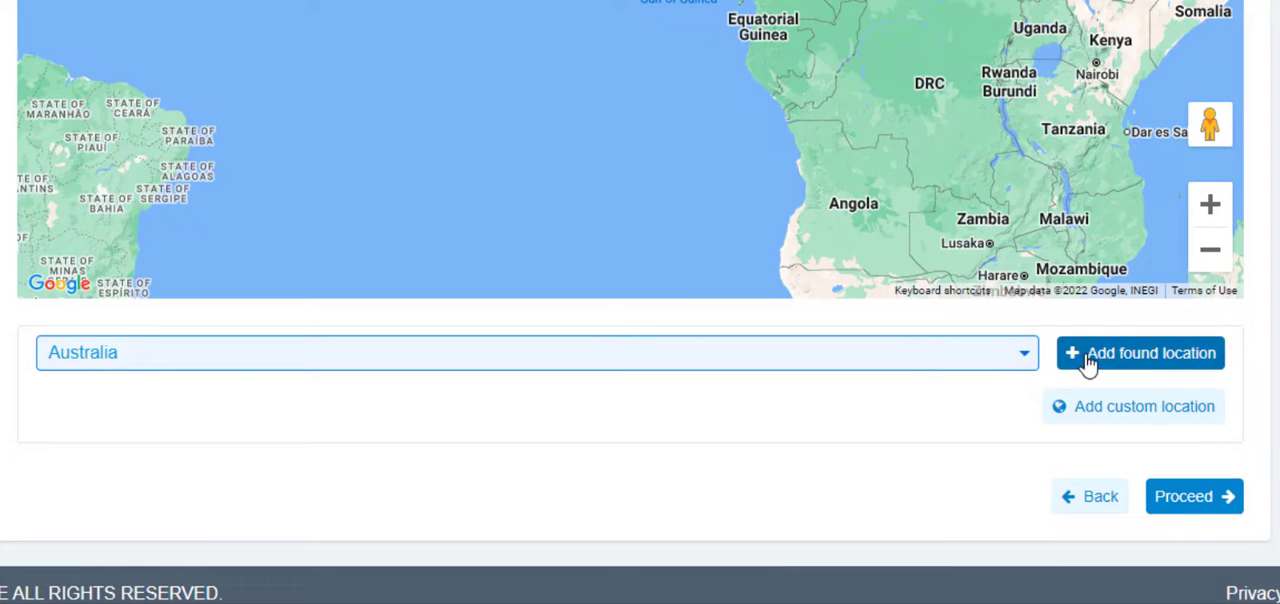
left_click(1139, 352)
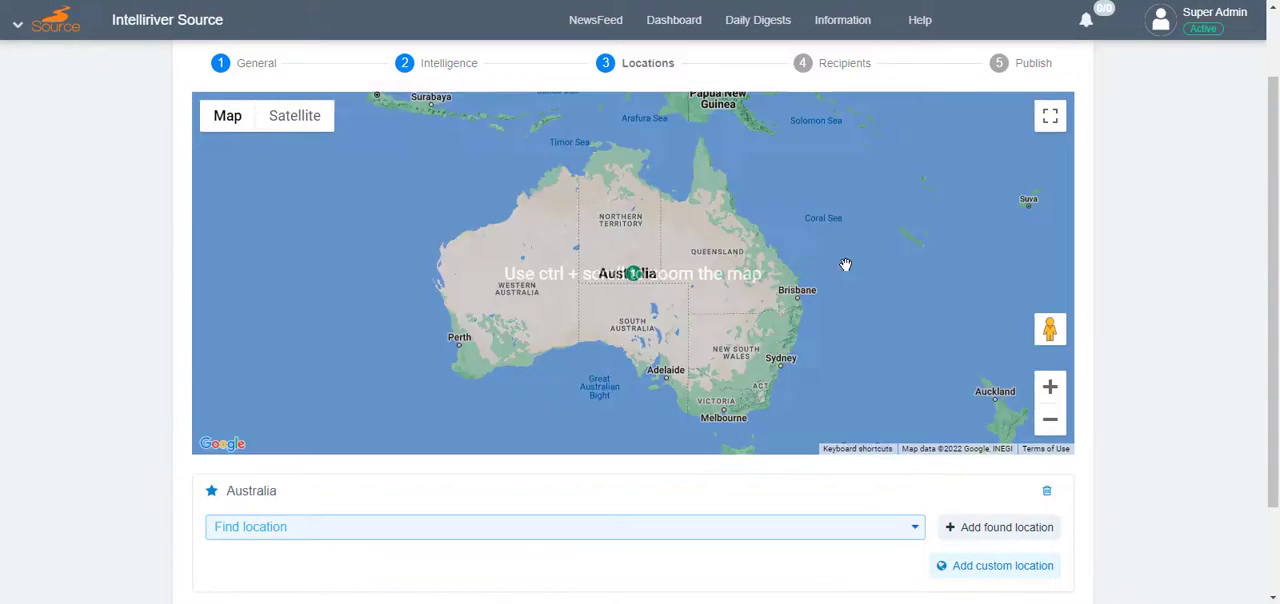
scroll("down", 3)
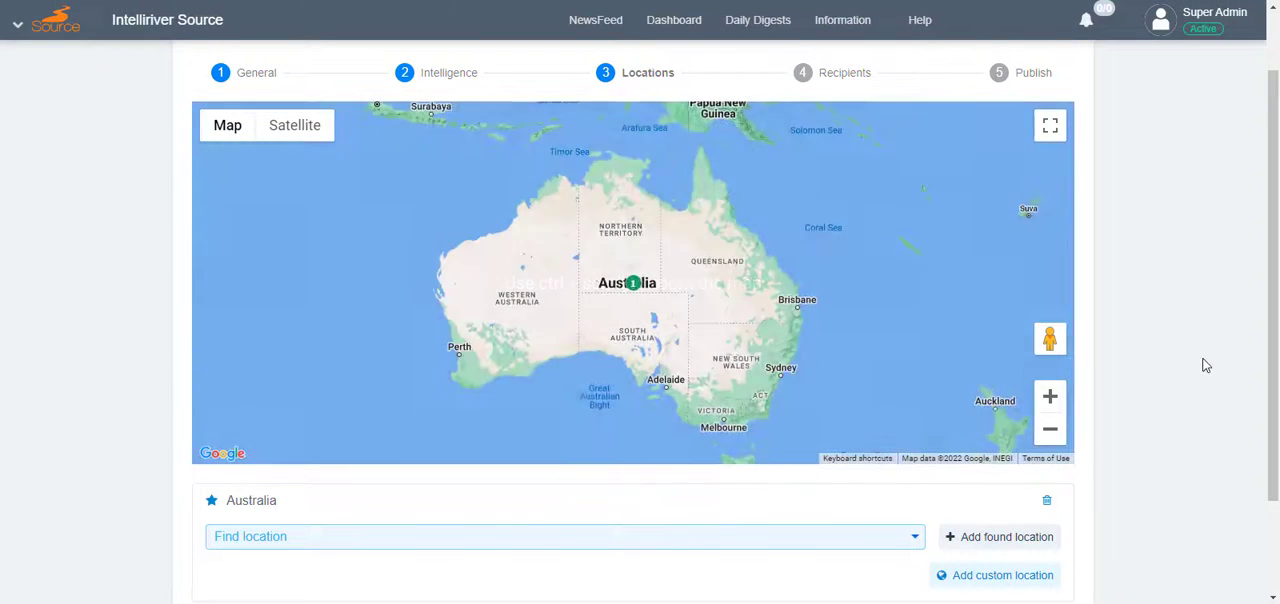
scroll("down", 3)
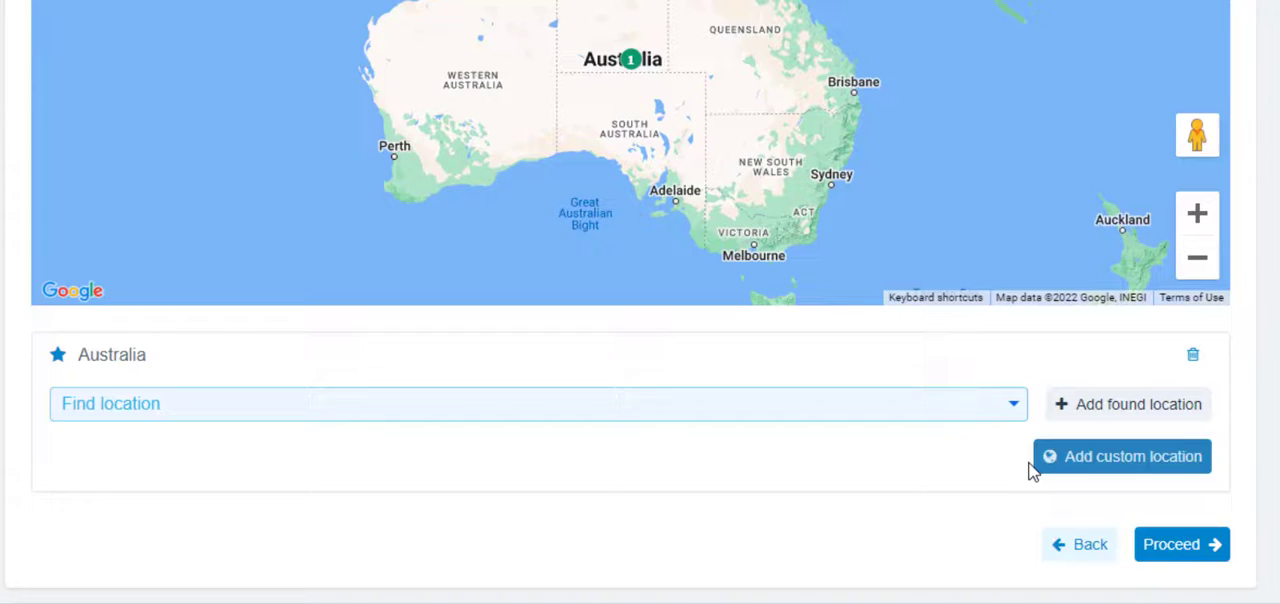
Step: Add a custom location 'Demo - Brisbane' pinned at Brisbane on the map
left_click(1121, 456)
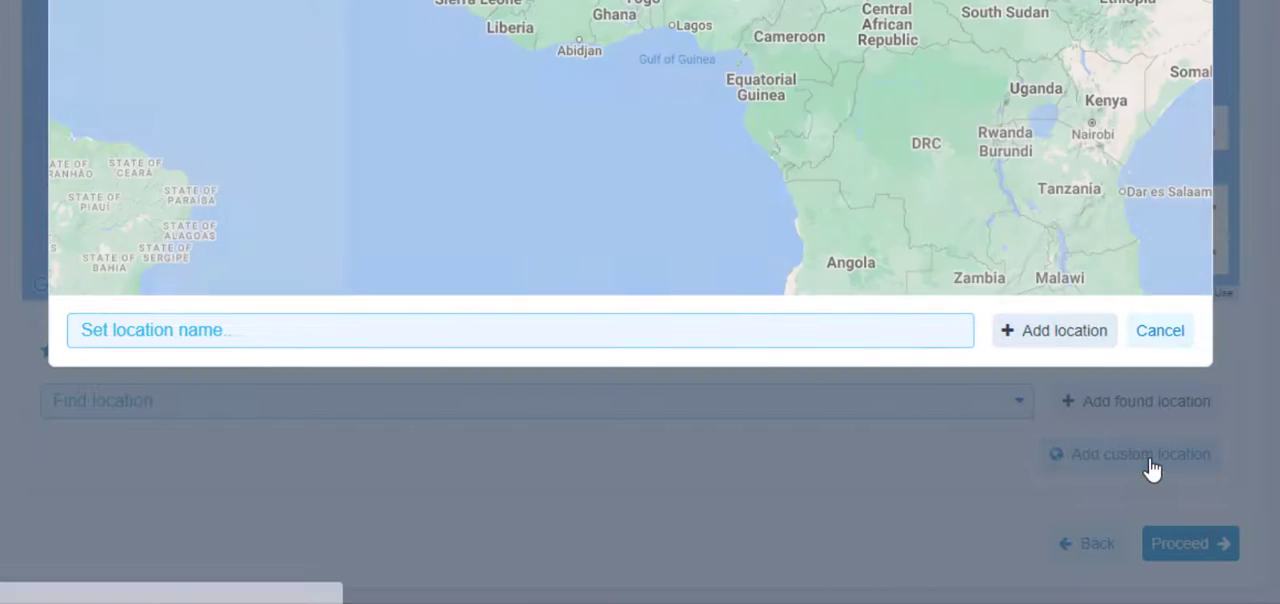
left_click(1139, 454)
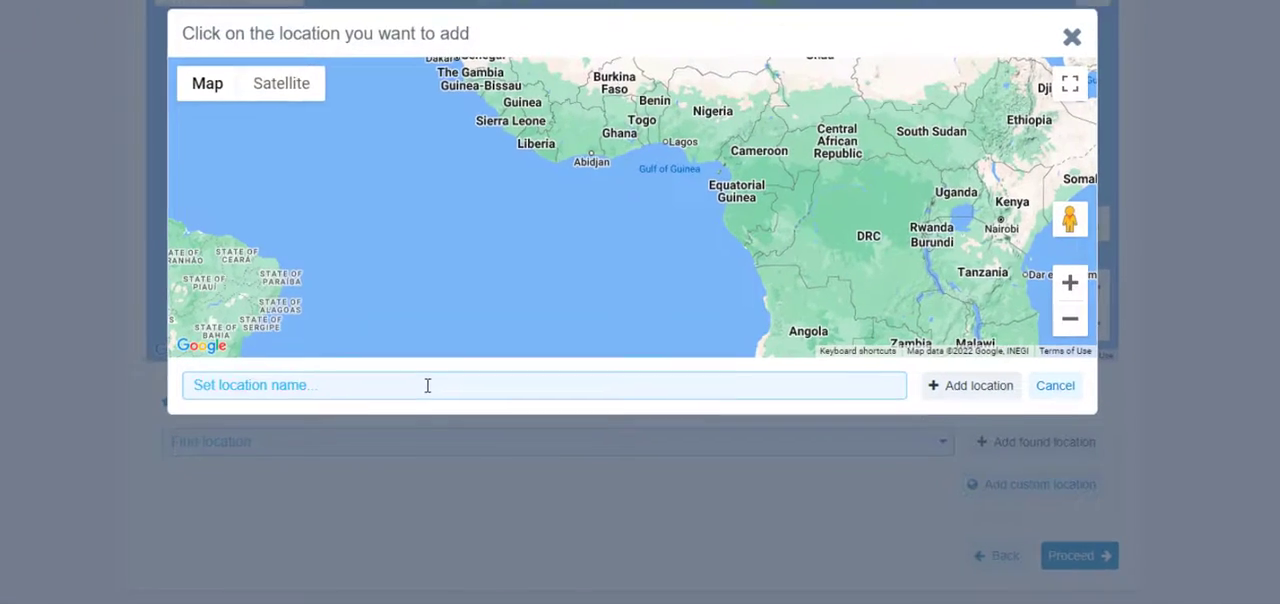
type("Demo")
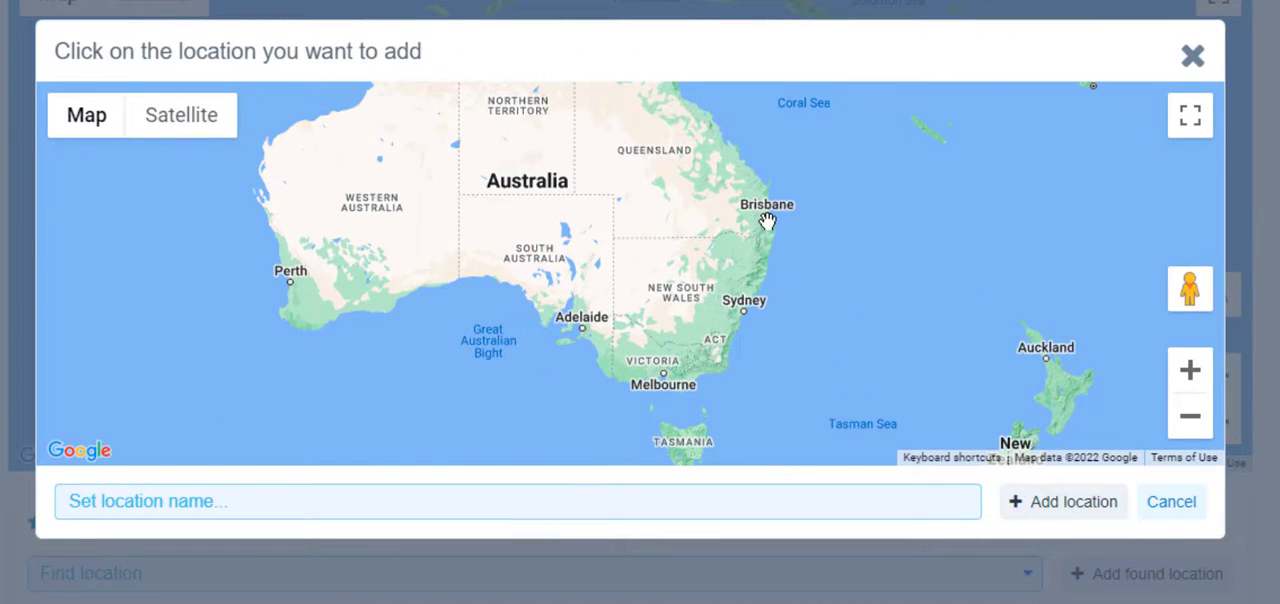
left_click(766, 201)
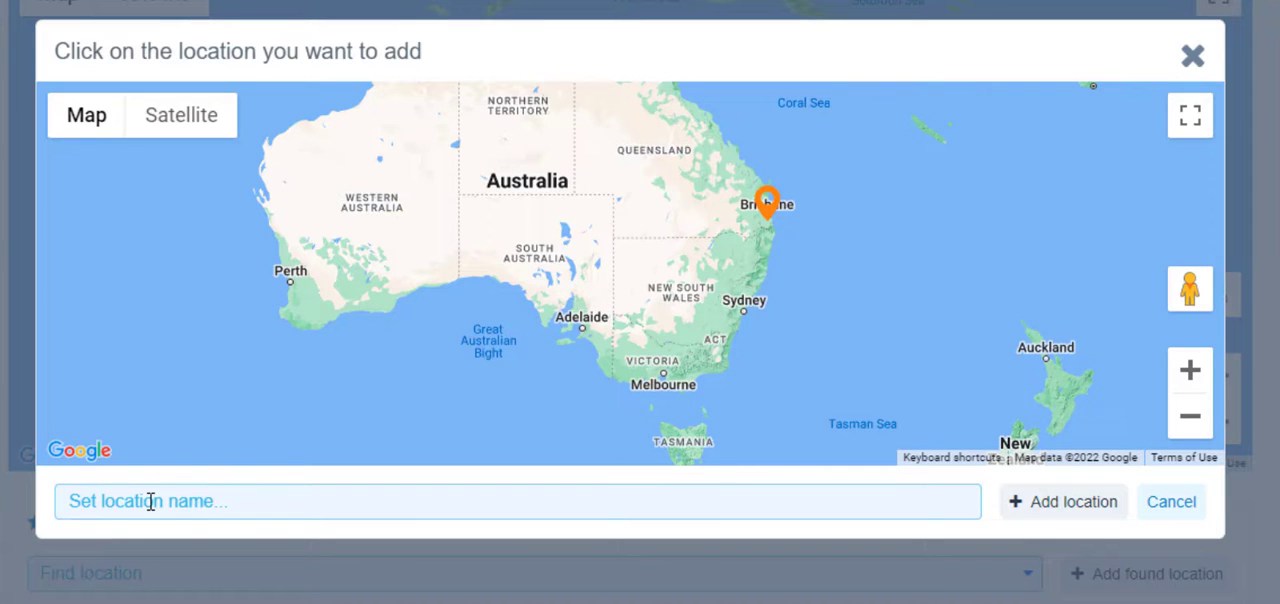
type("Demo - B")
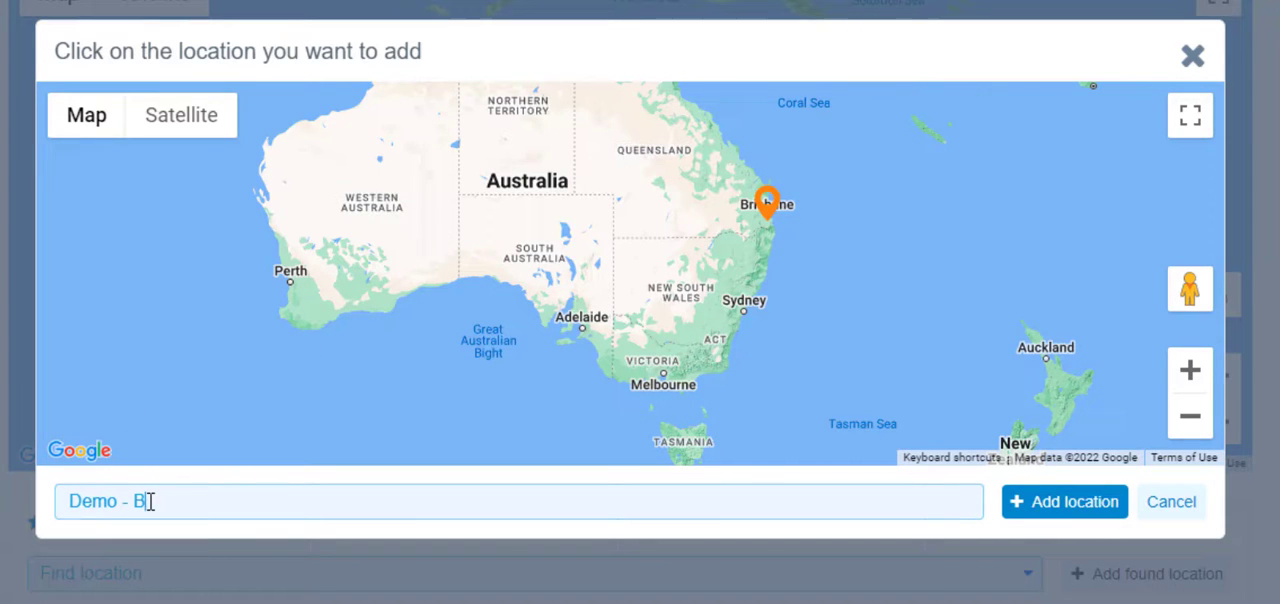
type("risbane")
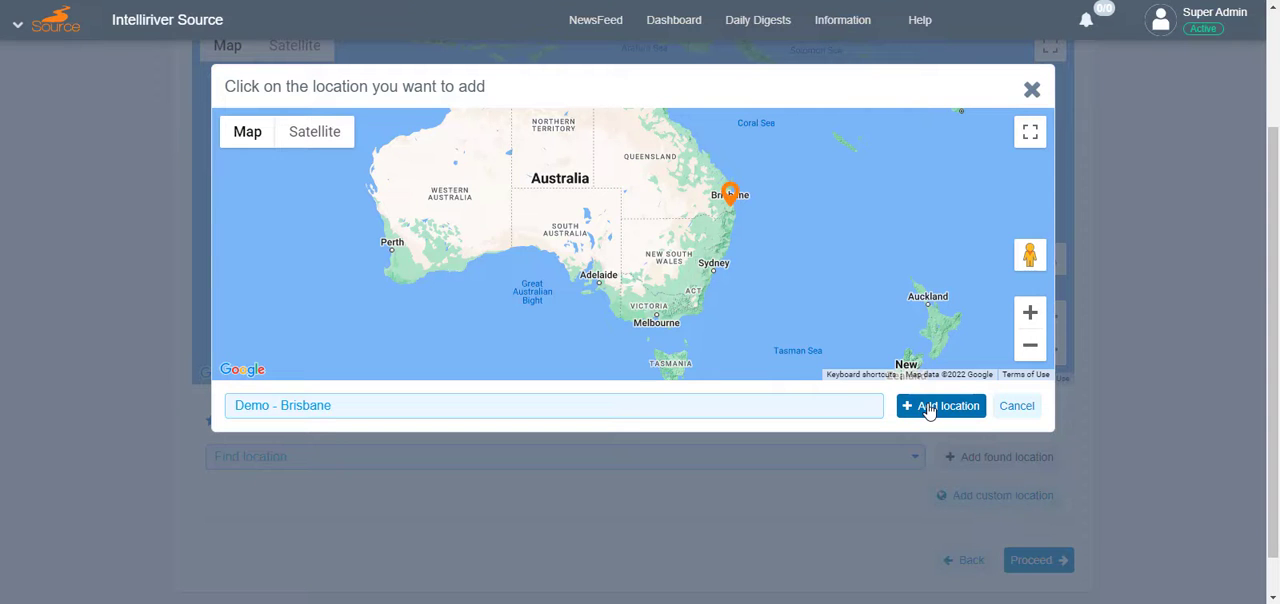
left_click(941, 405)
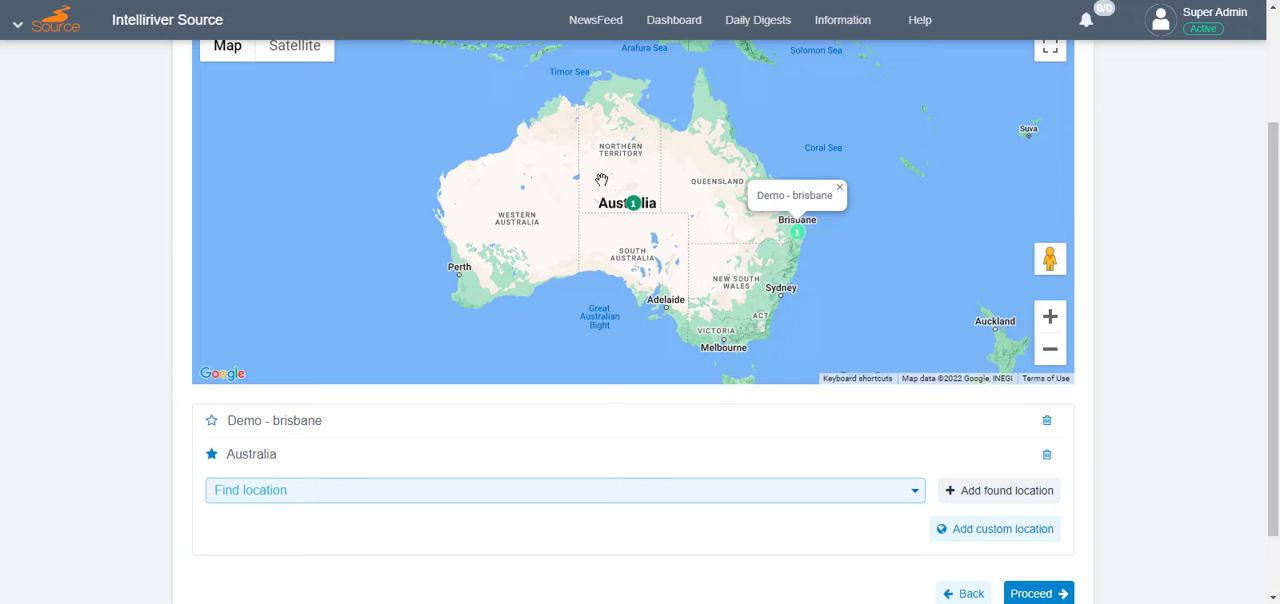
mouse_move(243, 533)
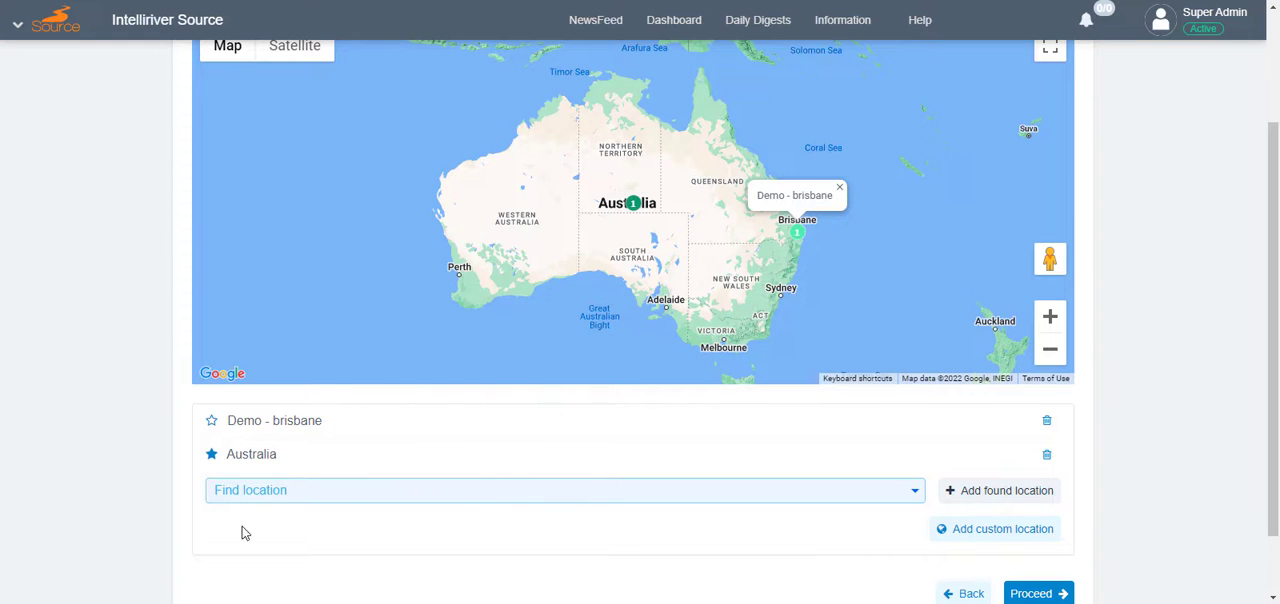
scroll("down", 3)
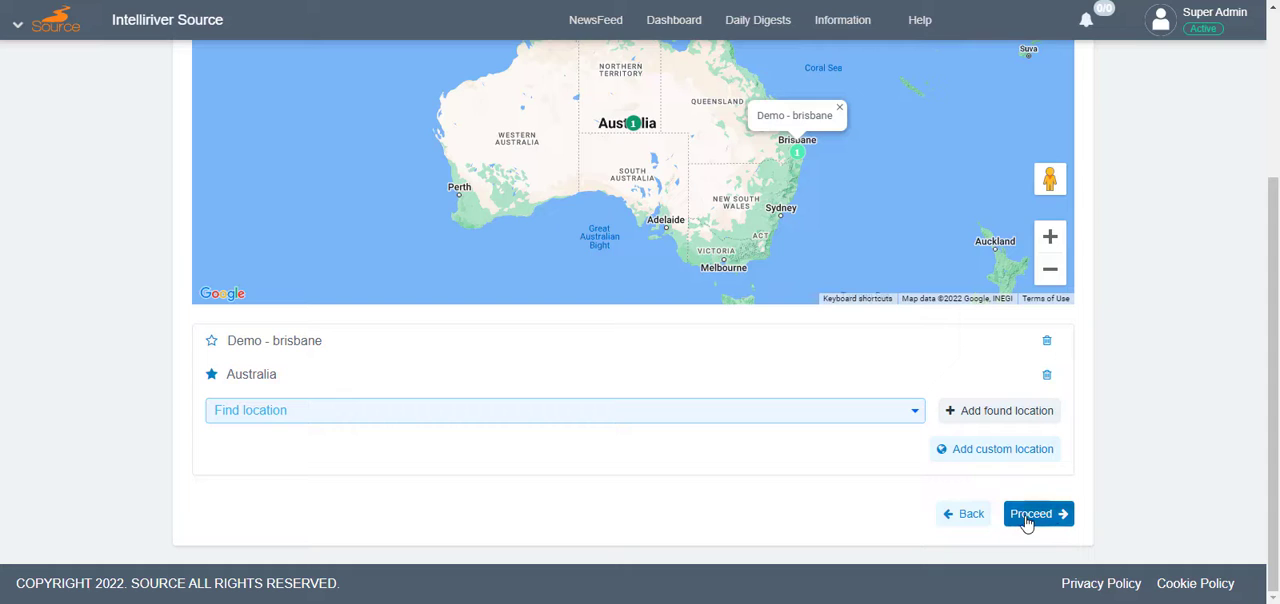
Step: Advance to Recipients and add the user matching 'demo' as a recipient
left_click(1032, 513)
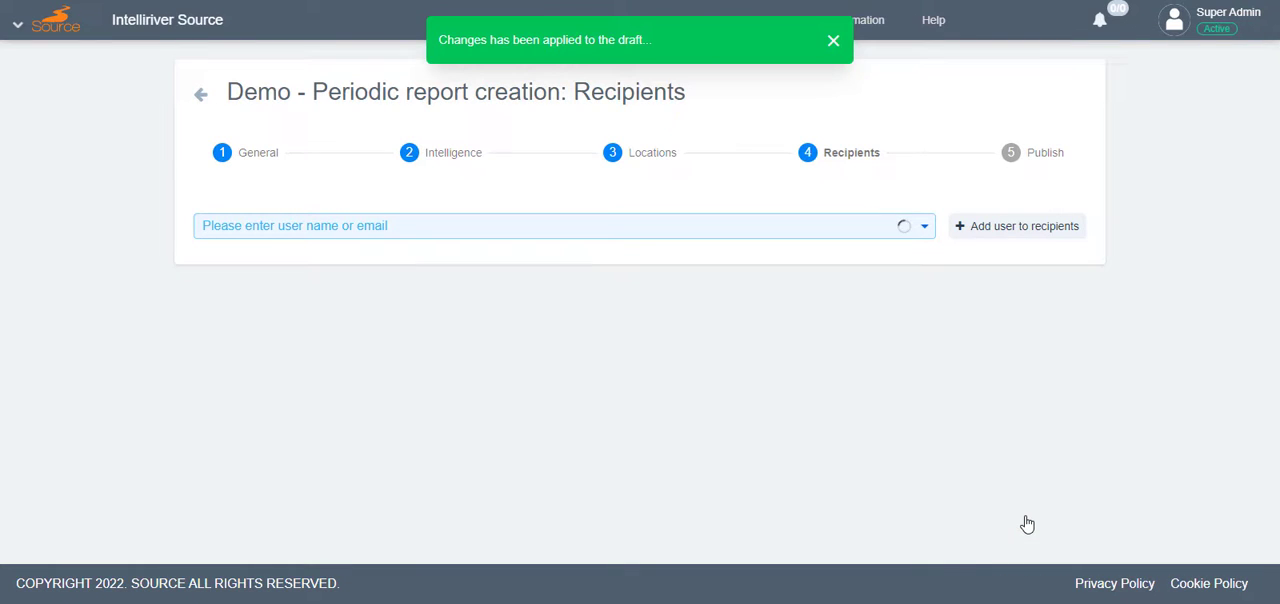
mouse_move(755, 466)
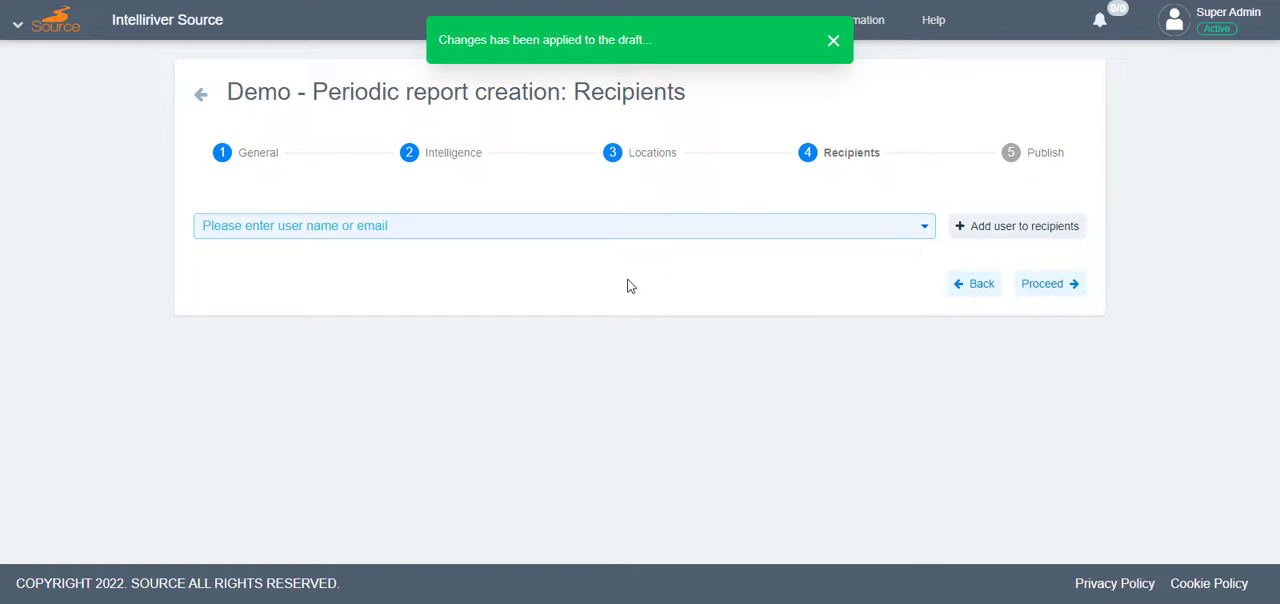
mouse_move(930, 272)
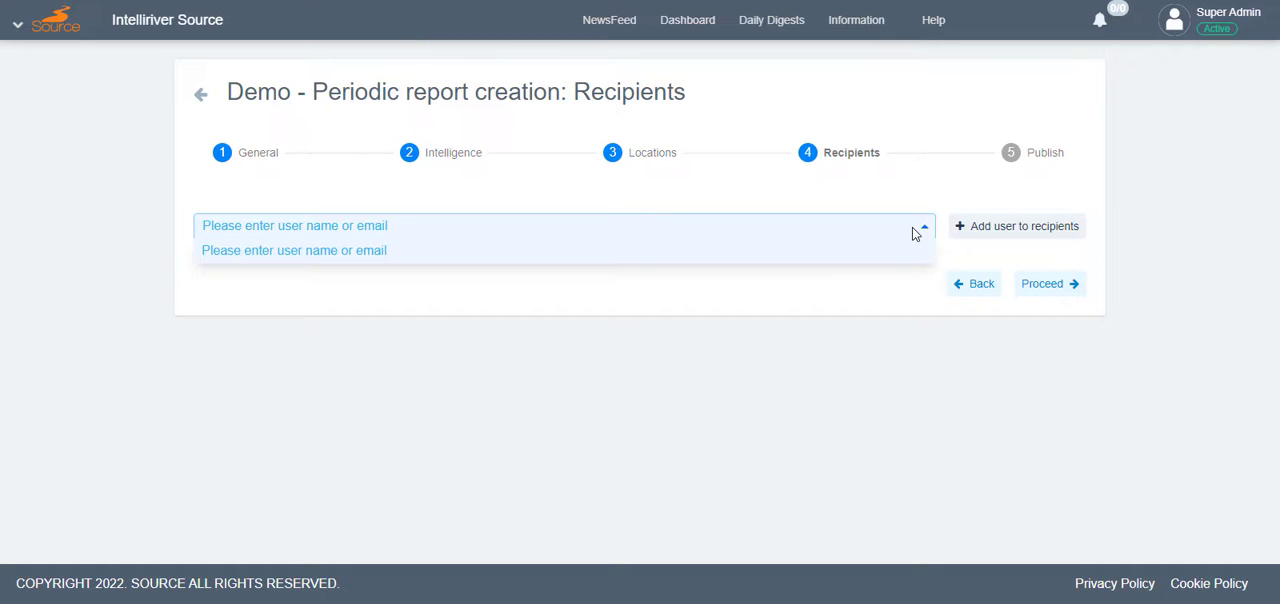
type("demo")
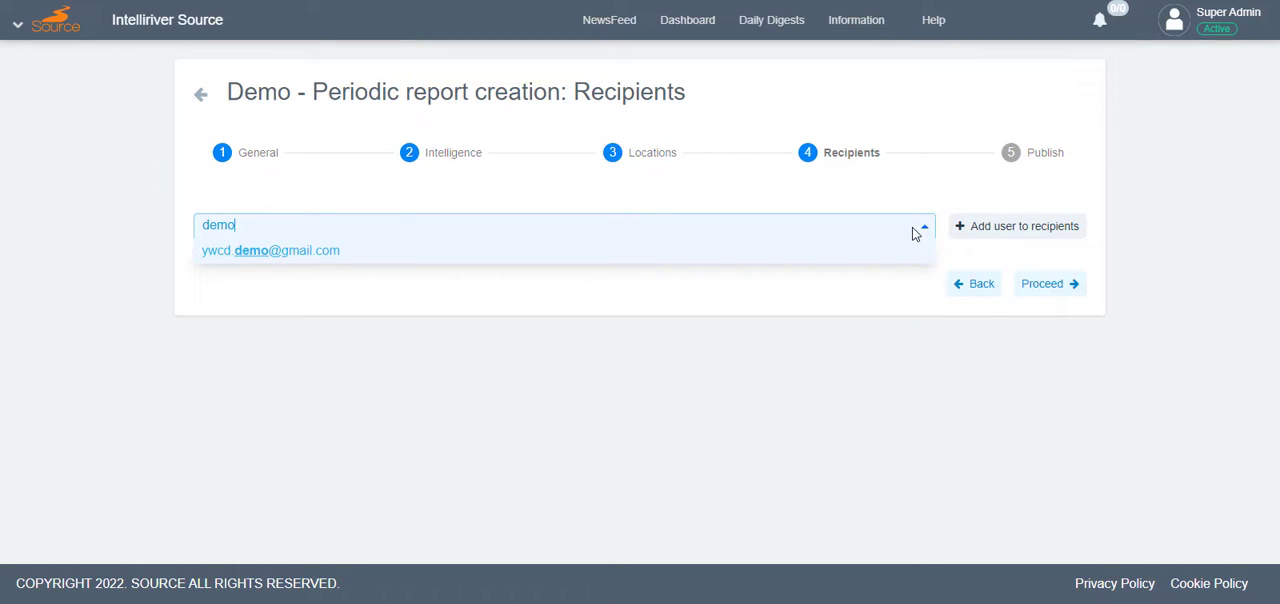
left_click(270, 250)
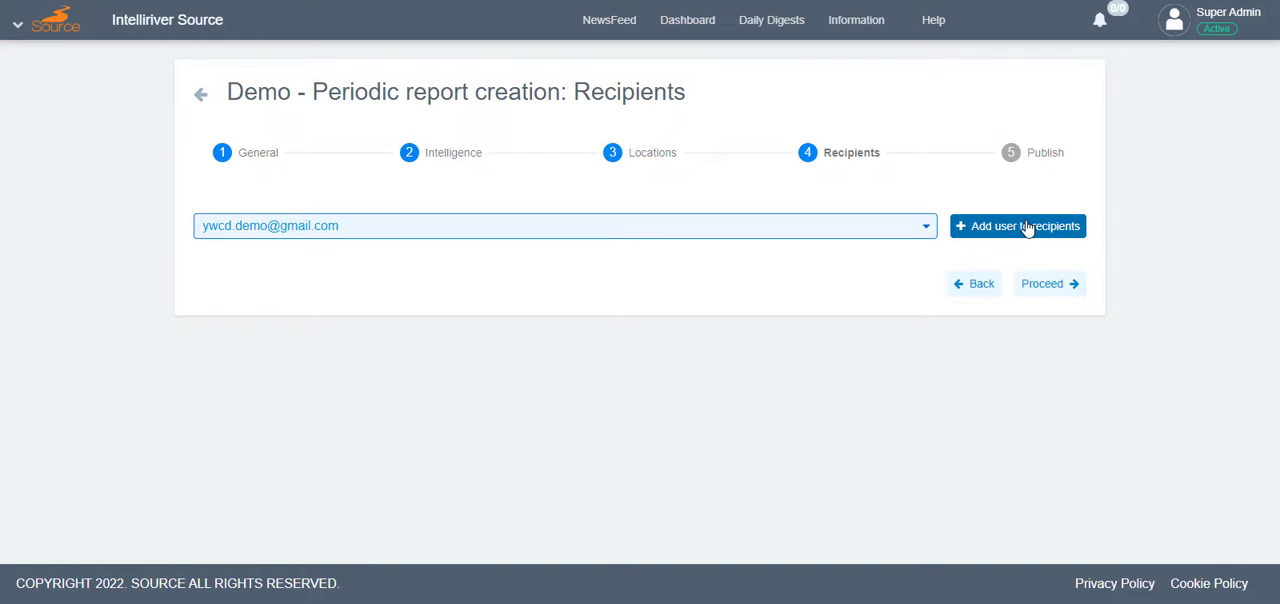
left_click(1017, 225)
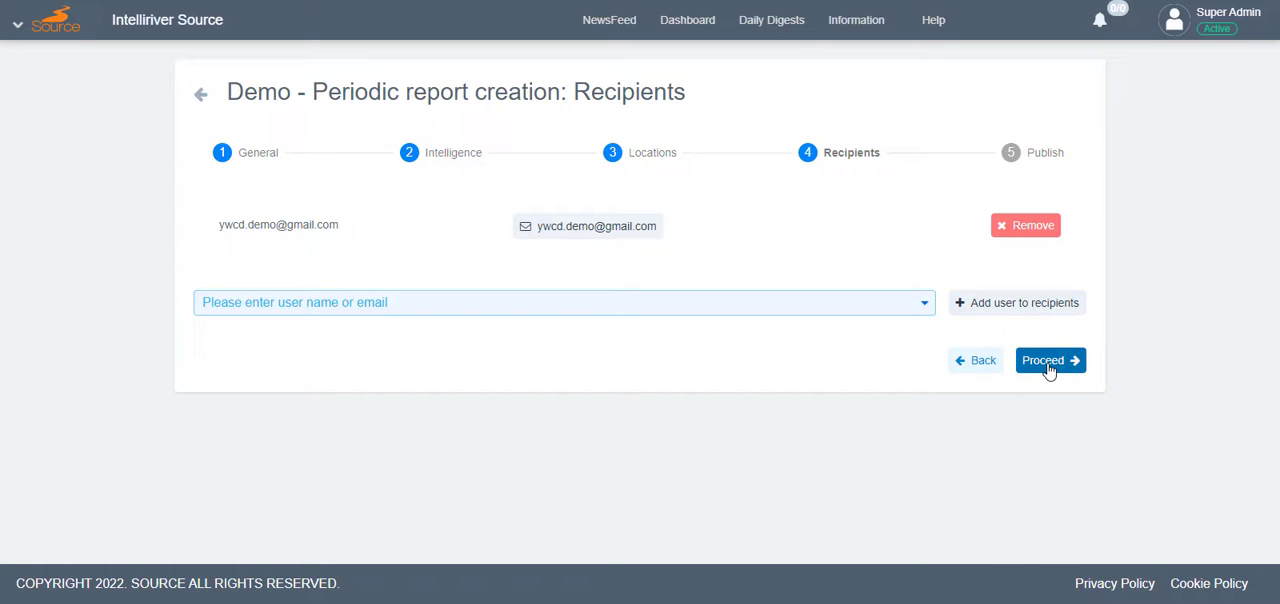
mouse_move(1068, 324)
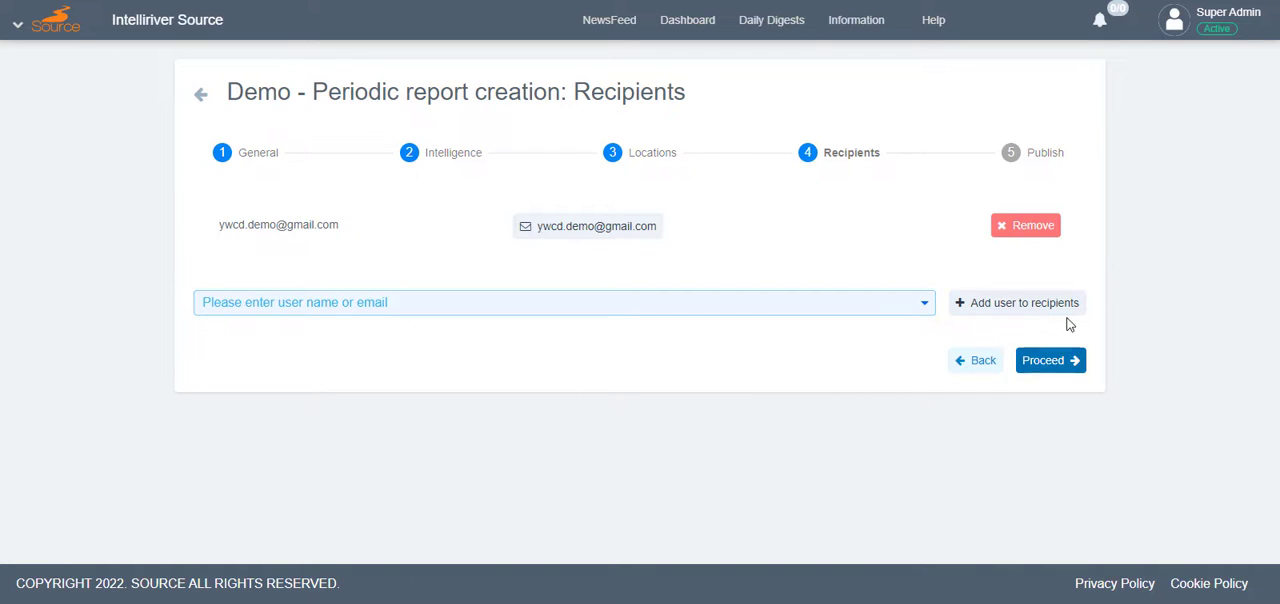
Step: Proceed to the Publish step and scroll through the report summary
left_click(1050, 360)
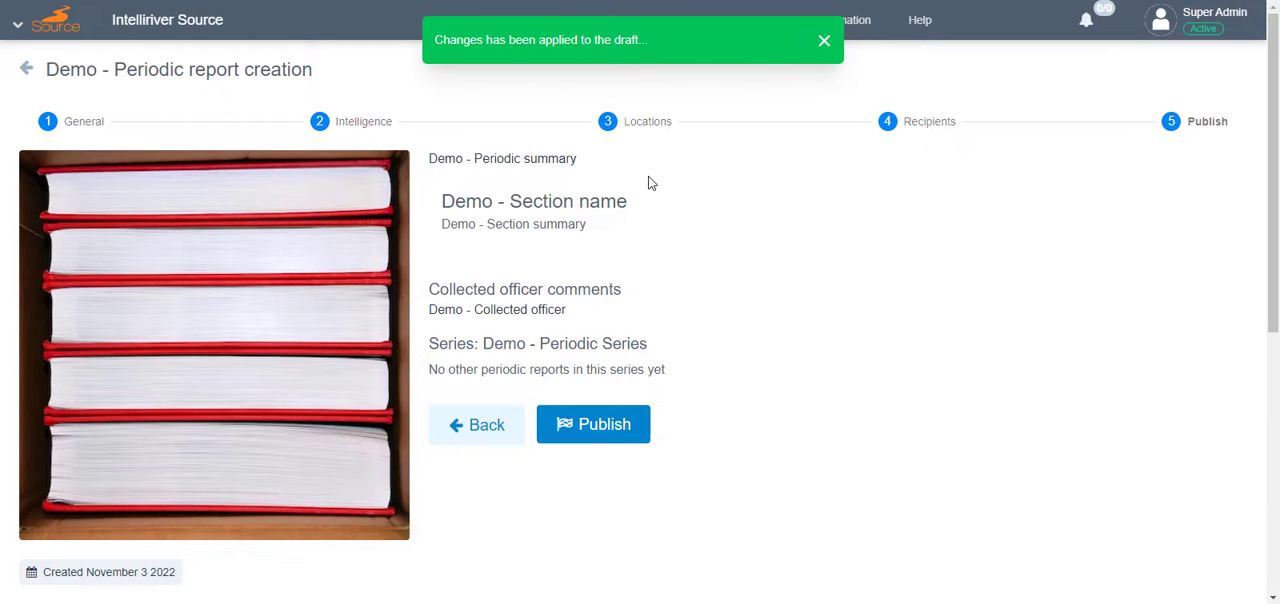
scroll("down", 3)
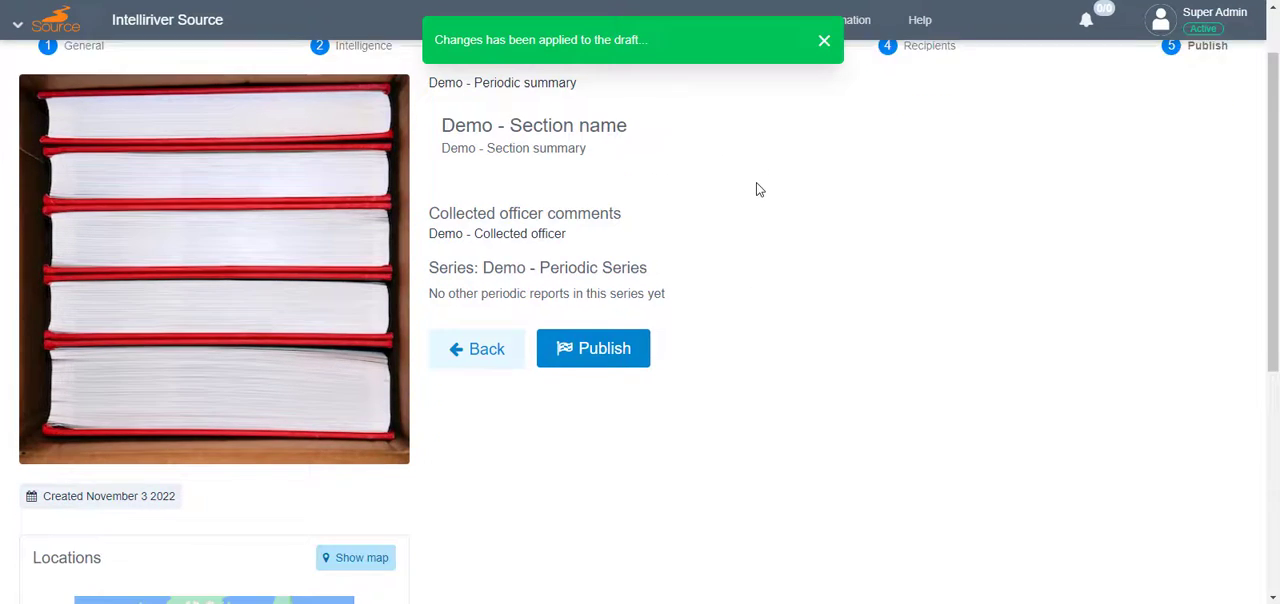
scroll("down", 3)
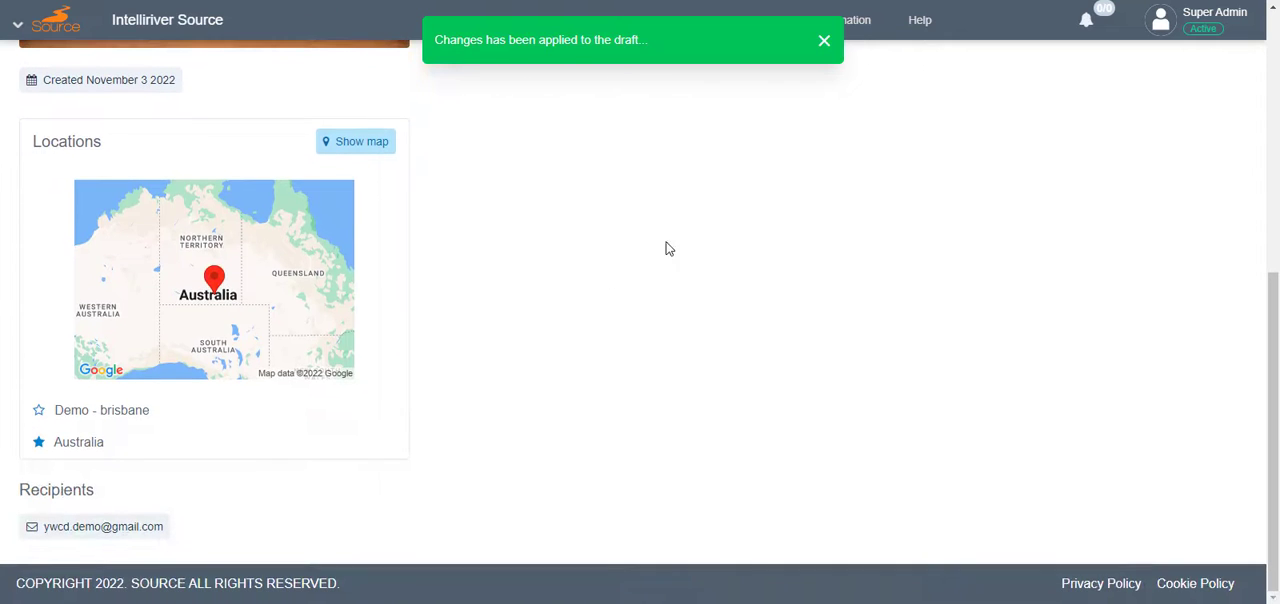
scroll("up", 3)
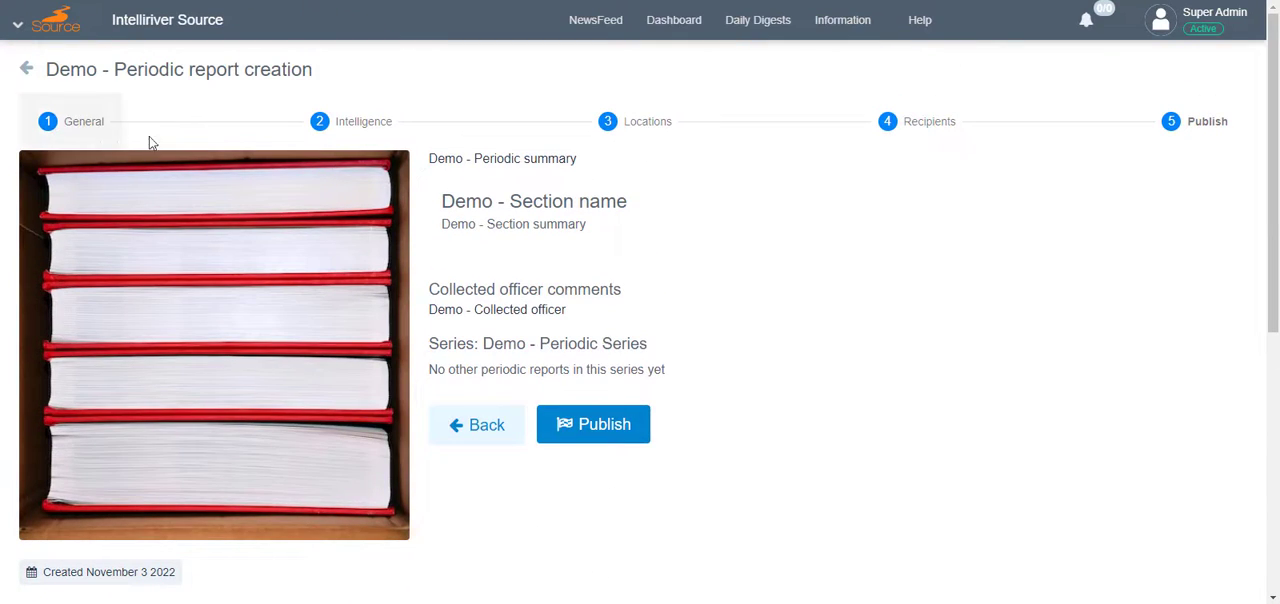
mouse_move(1120, 138)
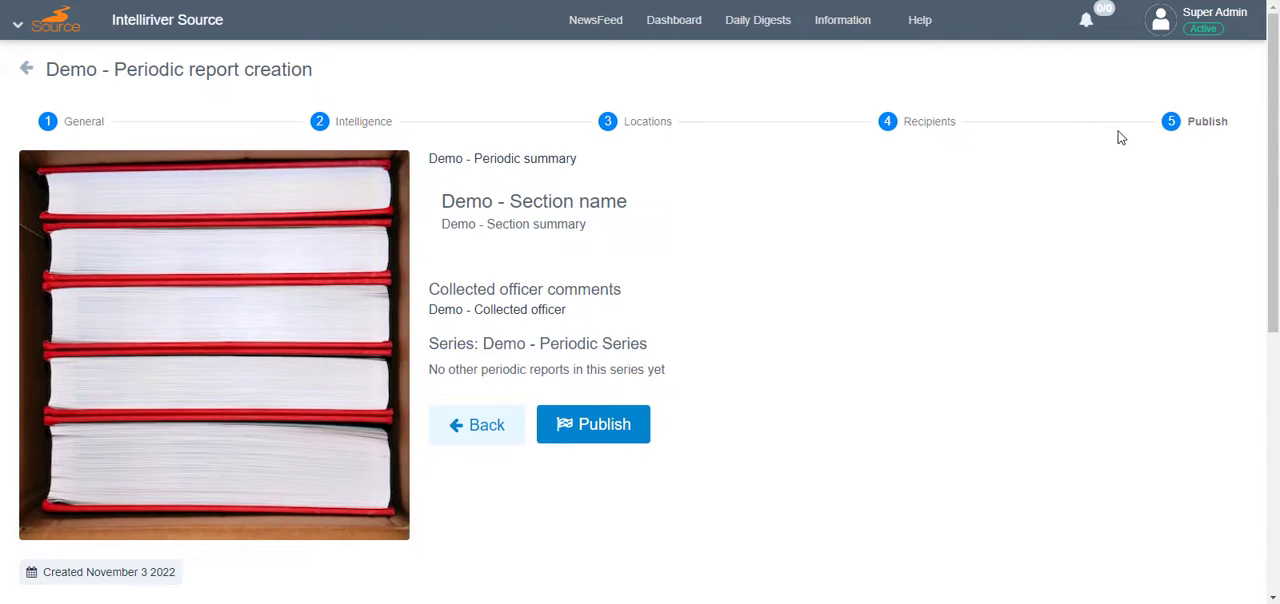